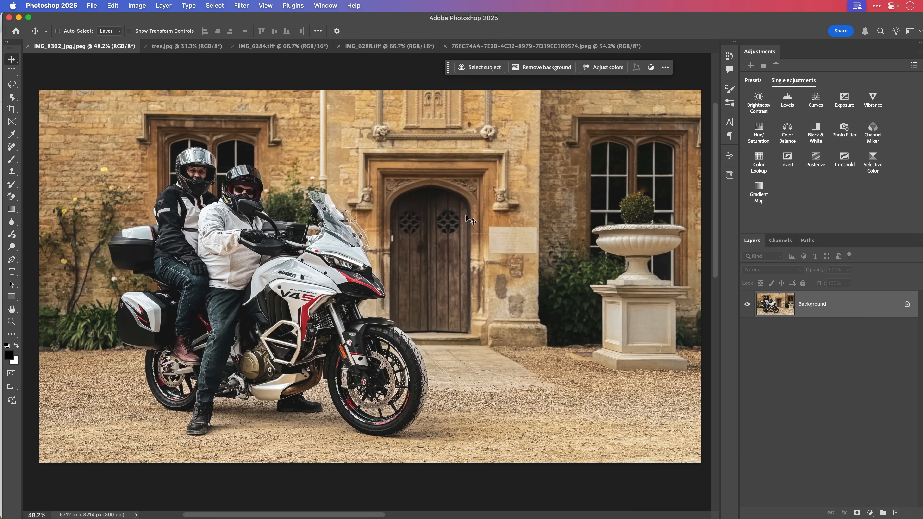
{"action": "mouse_move", "coordinate": [480, 243]}
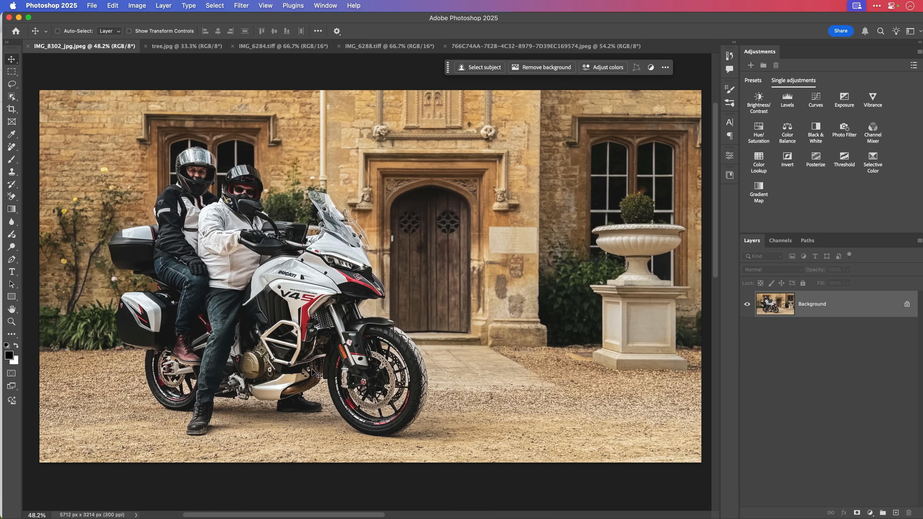
{"action": "mouse_move", "coordinate": [319, 373]}
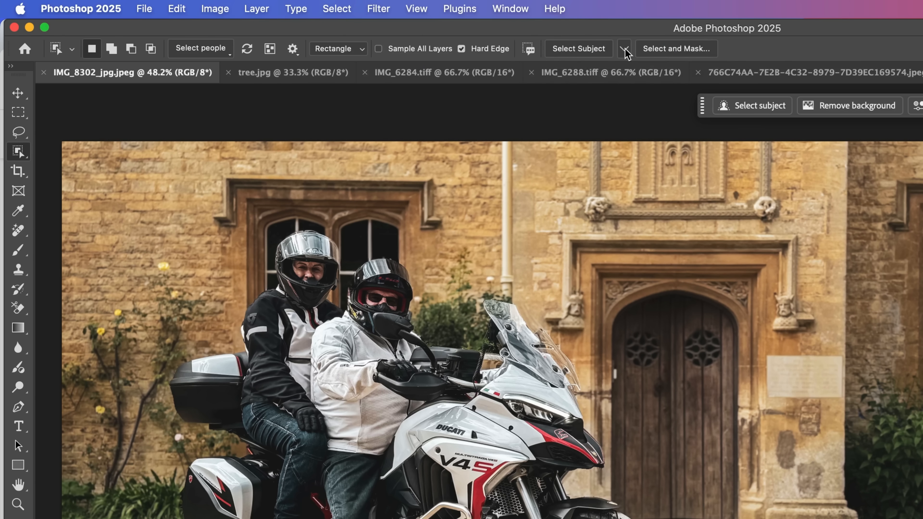
{"action": "mouse_move", "coordinate": [603, 48]}
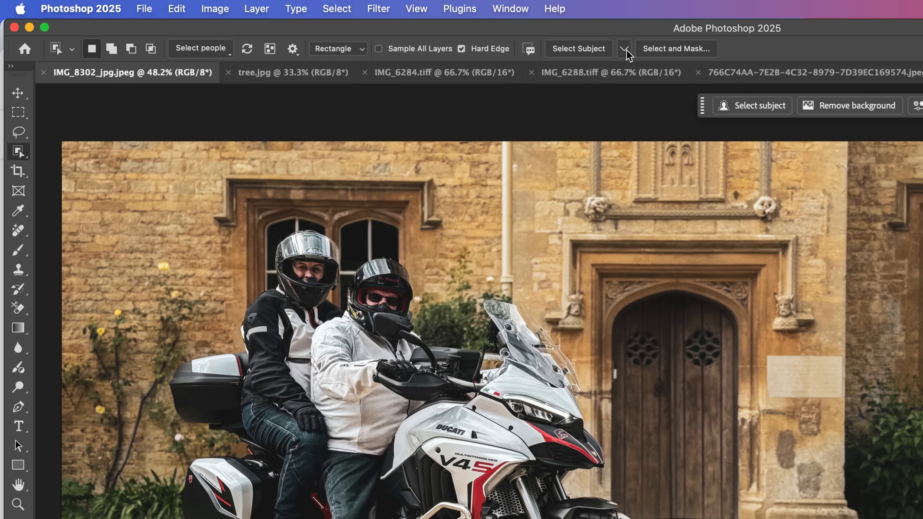
{"action": "left_click", "coordinate": [625, 49]}
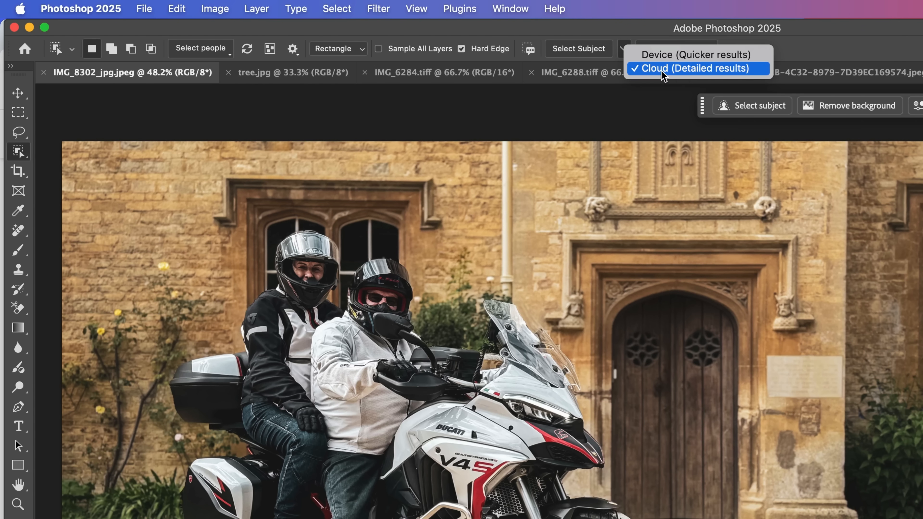
{"action": "mouse_move", "coordinate": [709, 76]}
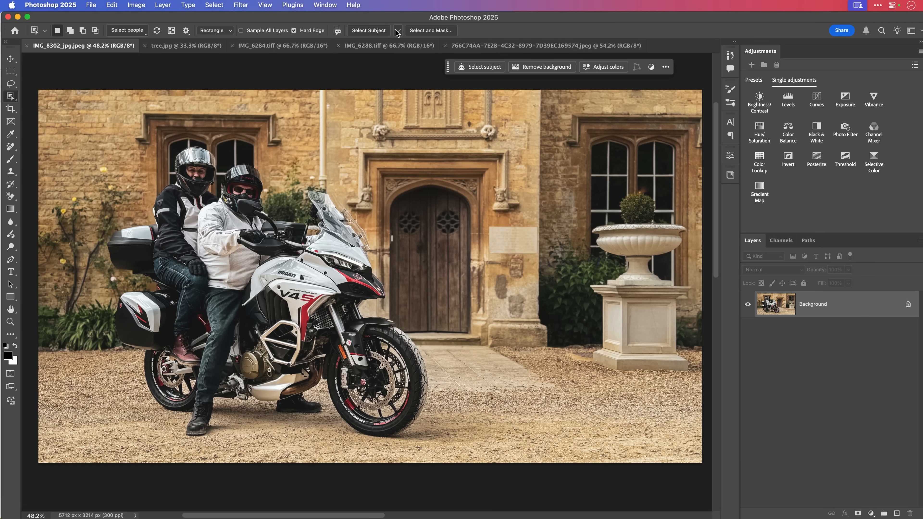
Set Select Subject to Cloud (Detailed results) and mask out the background around the riders and bike.
{"action": "left_click", "coordinate": [397, 30]}
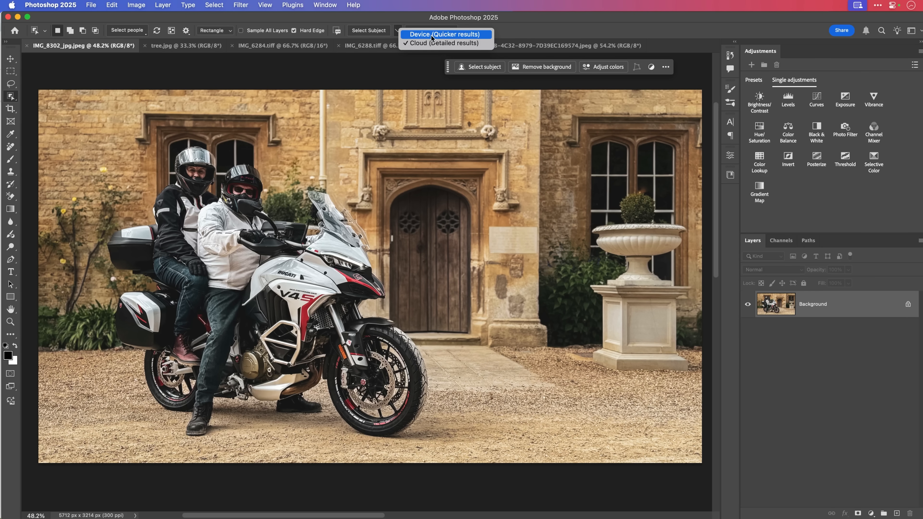
{"action": "left_click", "coordinate": [446, 35]}
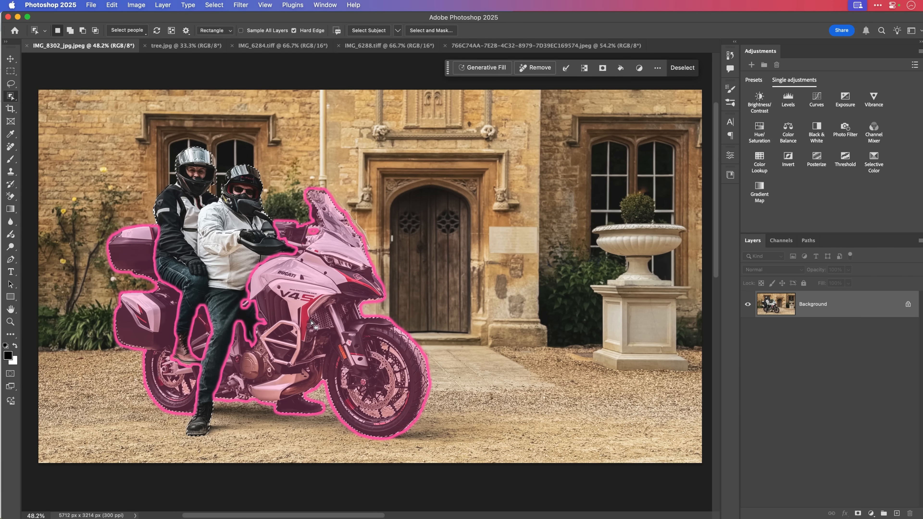
{"action": "left_click", "coordinate": [10, 58]}
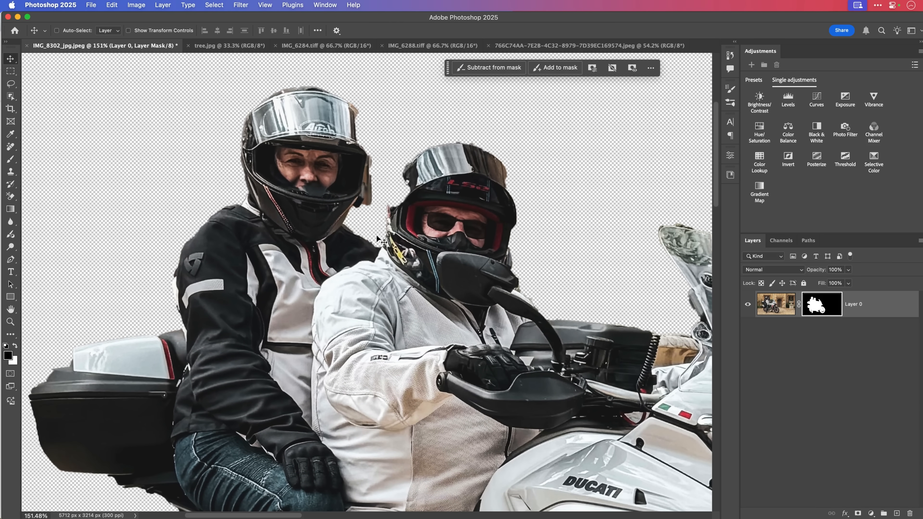
{"action": "mouse_move", "coordinate": [418, 206]}
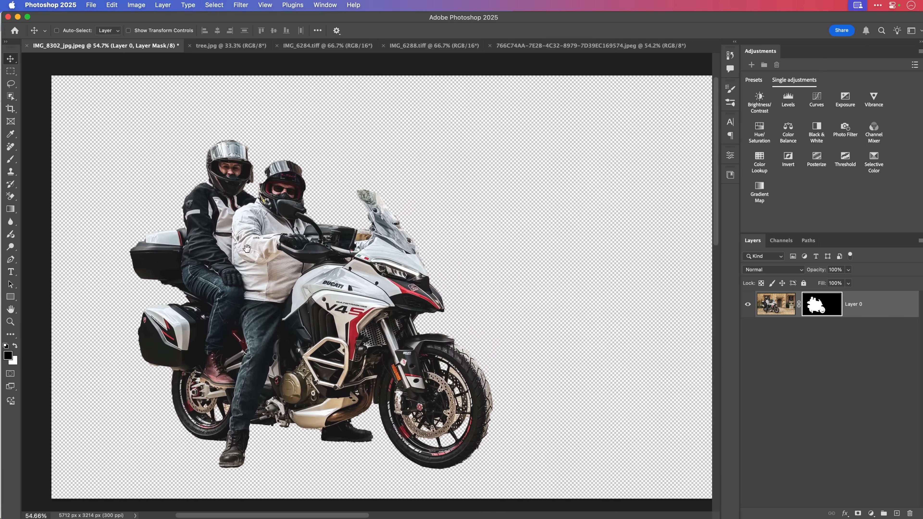
{"action": "left_click", "coordinate": [91, 4]}
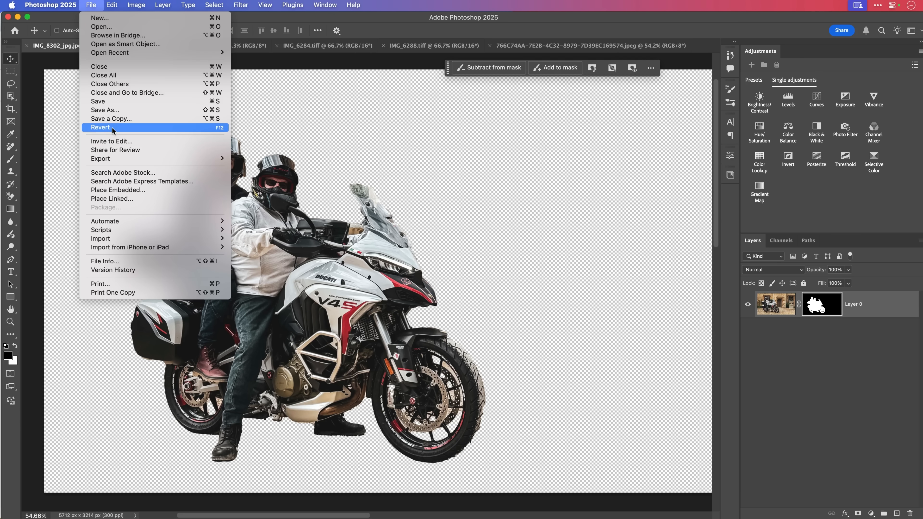
Revert the photo to the original, switch to Object Selection and keep Cloud (Detailed results) detection.
{"action": "left_click", "coordinate": [101, 127]}
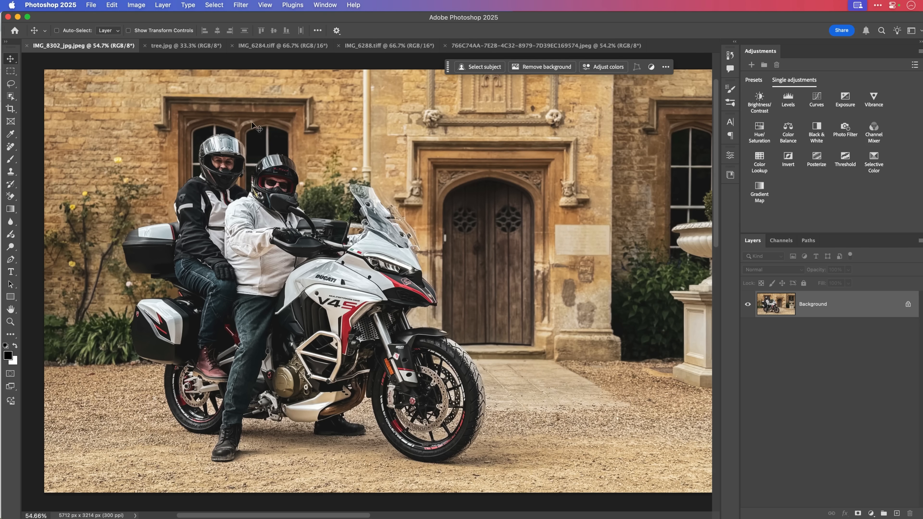
{"action": "left_click", "coordinate": [11, 96]}
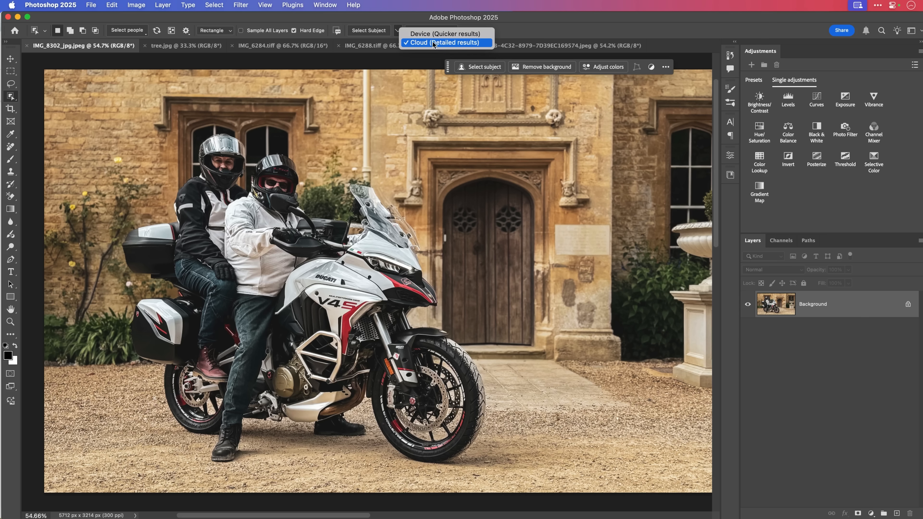
{"action": "left_click", "coordinate": [444, 42]}
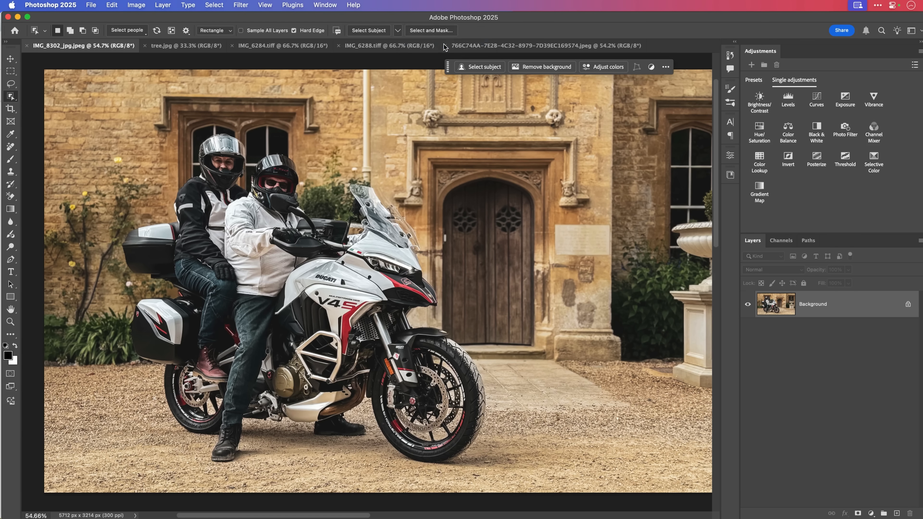
{"action": "mouse_move", "coordinate": [367, 29]}
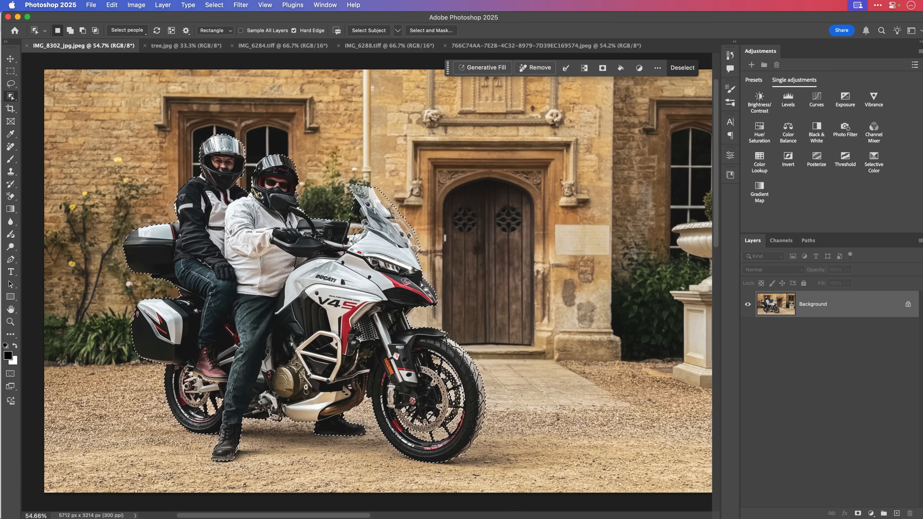
Add the layer mask, view it alone in black and white, return to the cut-out, then switch to tree.jpg.
{"action": "left_click", "coordinate": [10, 58]}
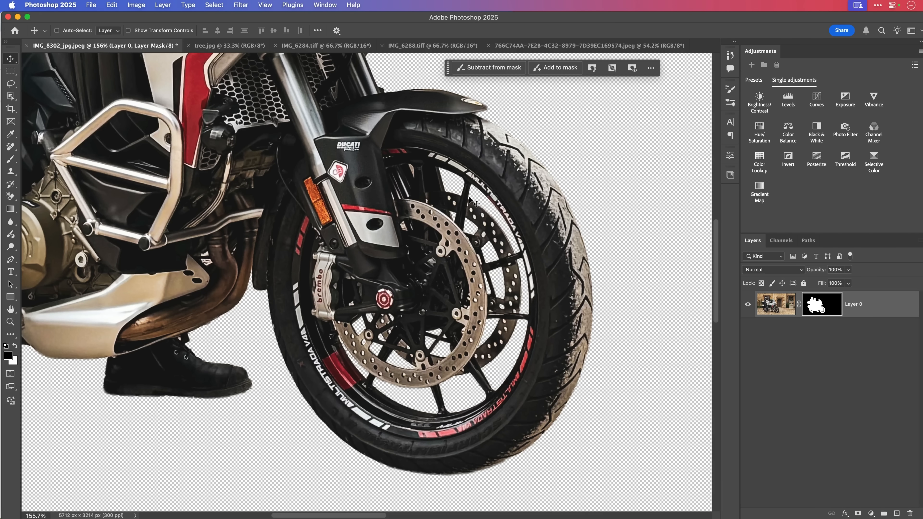
{"action": "mouse_move", "coordinate": [517, 183]}
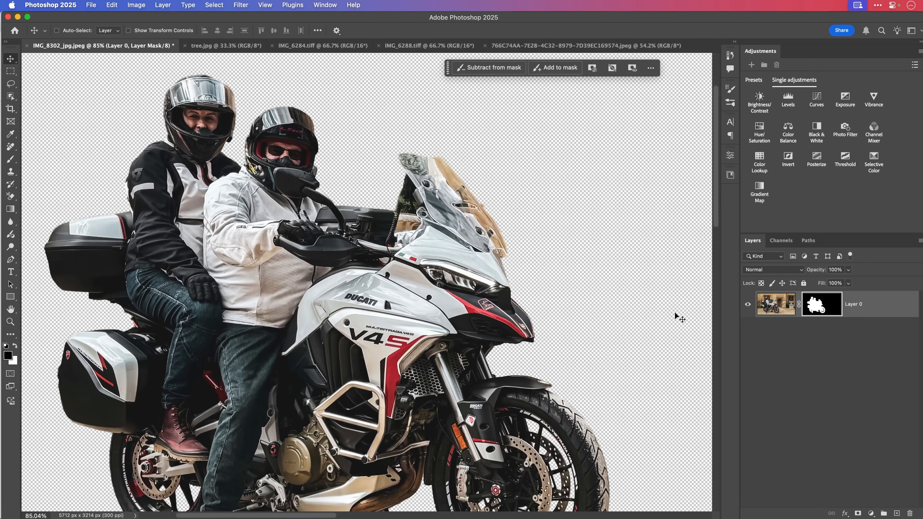
{"action": "left_click", "coordinate": [821, 304]}
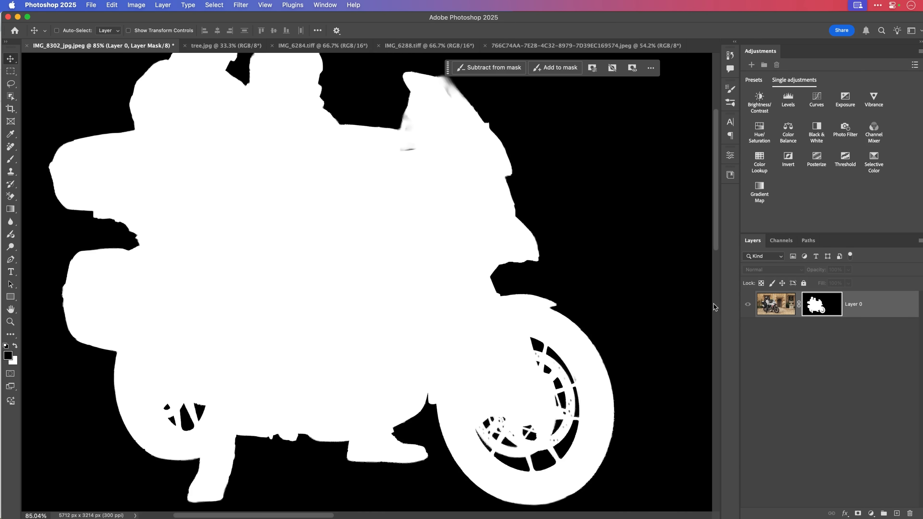
{"action": "left_click", "coordinate": [775, 304]}
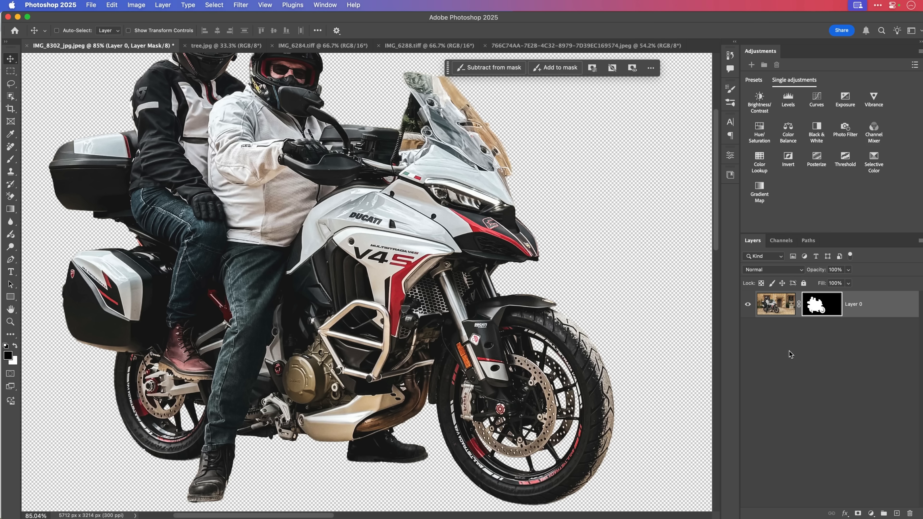
{"action": "mouse_move", "coordinate": [714, 297]}
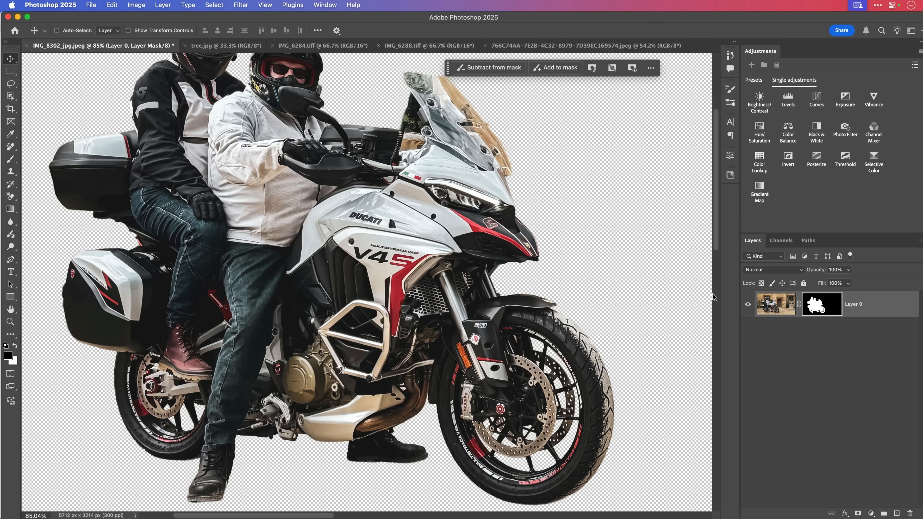
{"action": "left_click", "coordinate": [225, 45]}
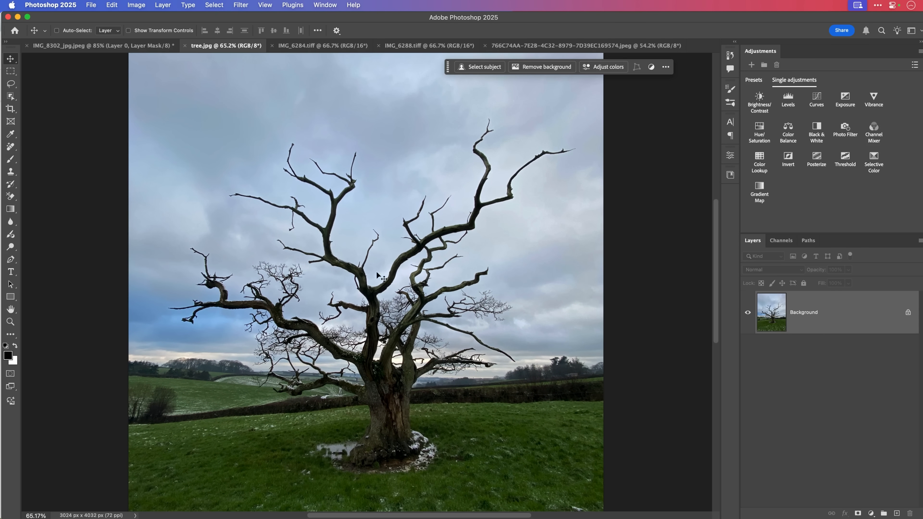
{"action": "mouse_move", "coordinate": [388, 423]}
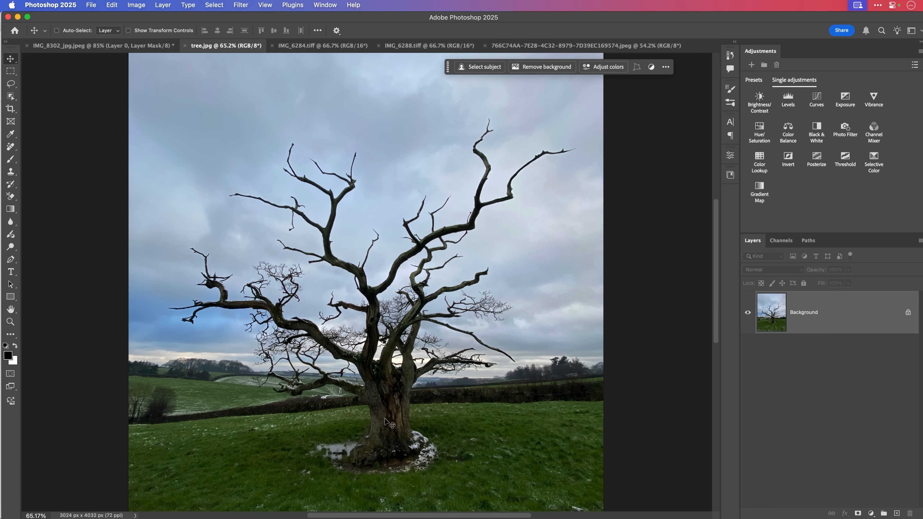
{"action": "mouse_move", "coordinate": [433, 373]}
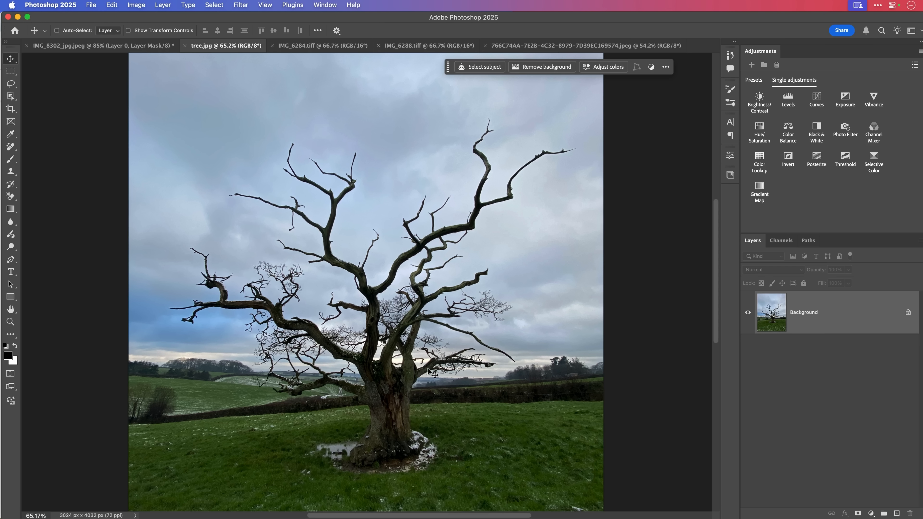
{"action": "mouse_move", "coordinate": [456, 122]}
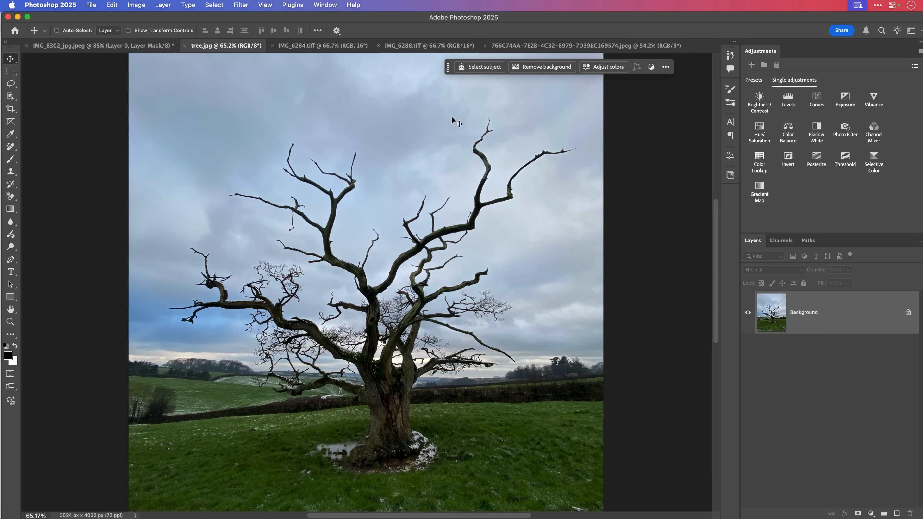
{"action": "mouse_move", "coordinate": [496, 243]}
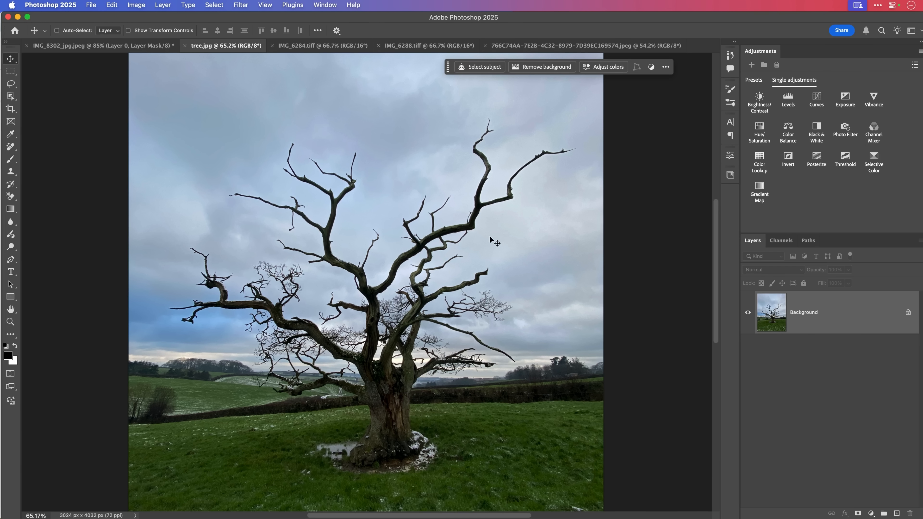
{"action": "mouse_move", "coordinate": [383, 474]}
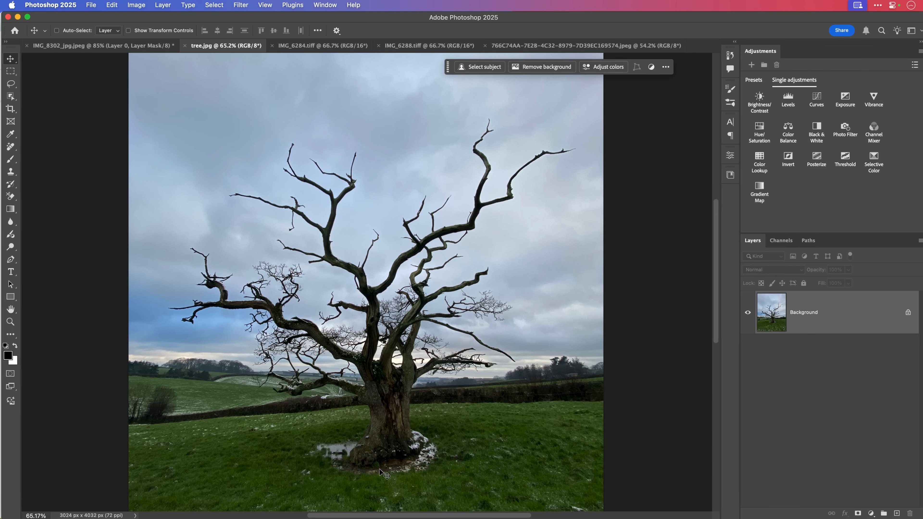
{"action": "mouse_move", "coordinate": [330, 381]}
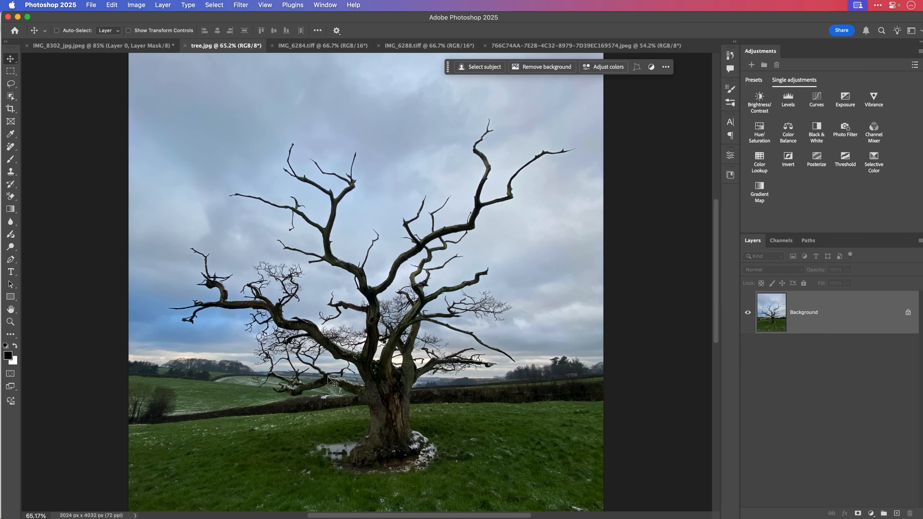
{"action": "scroll", "scroll_direction": "up", "scroll_amount": 3}
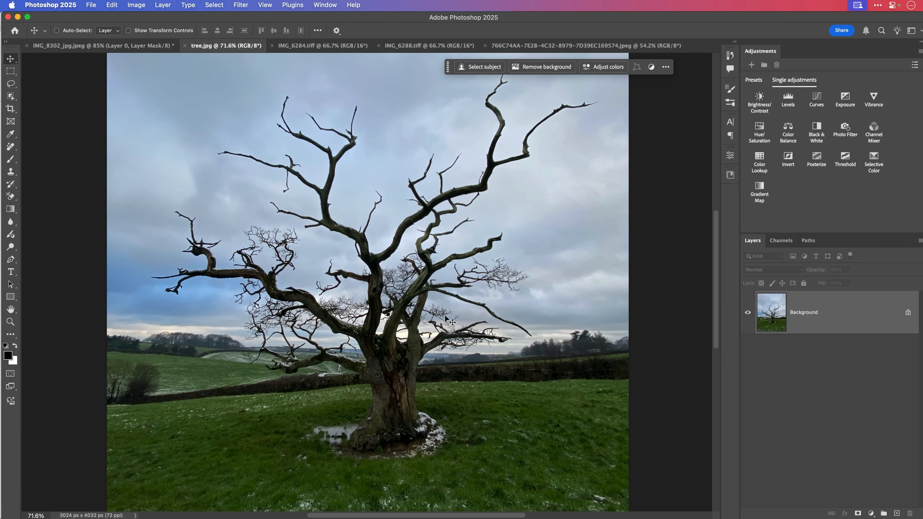
{"action": "mouse_move", "coordinate": [144, 100]}
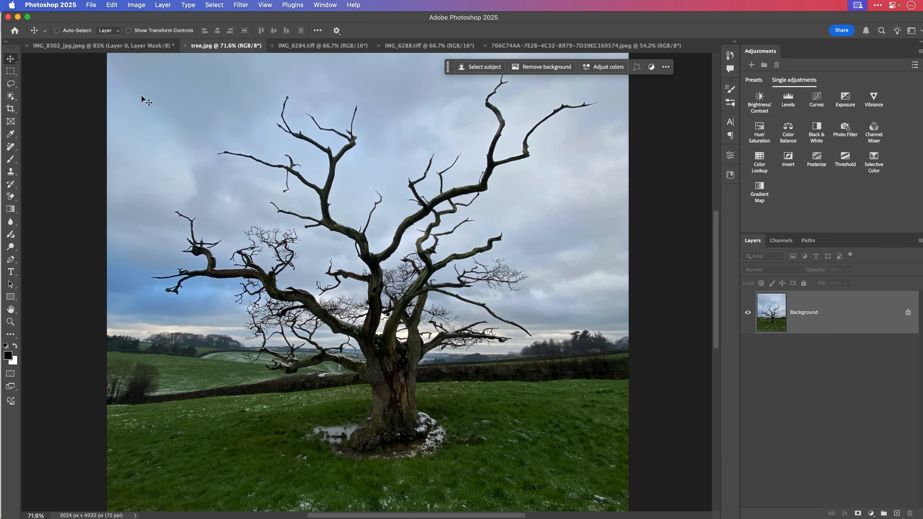
Switch to Object Selection on the tree photo with Cloud (Detailed results) subject detection checked.
{"action": "left_click", "coordinate": [11, 97]}
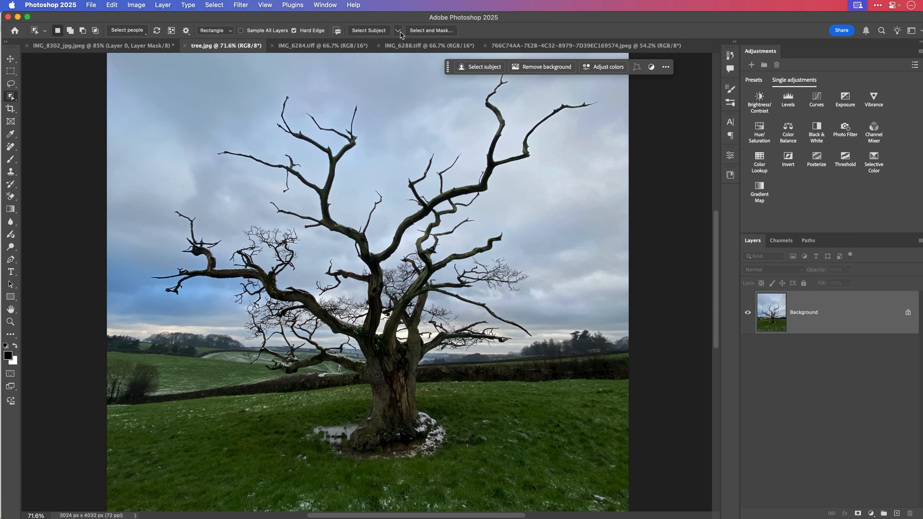
{"action": "left_click", "coordinate": [398, 30]}
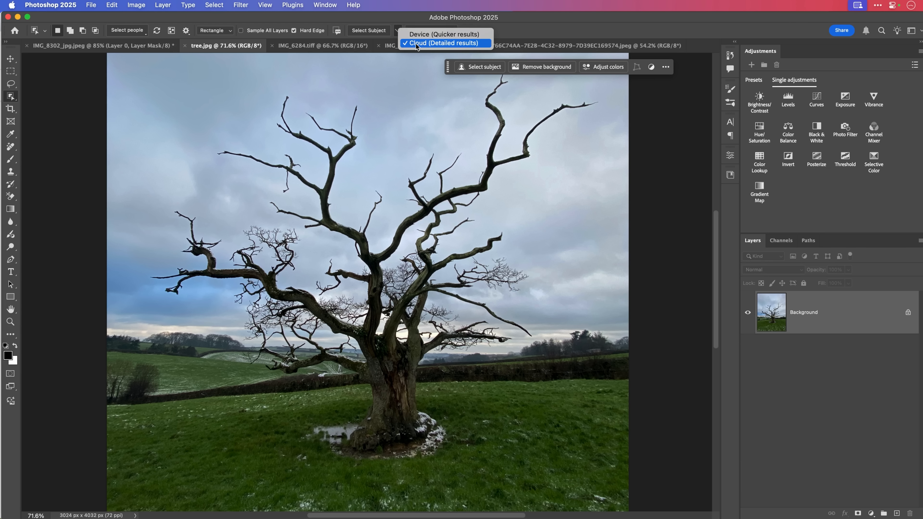
{"action": "mouse_move", "coordinate": [509, 32]}
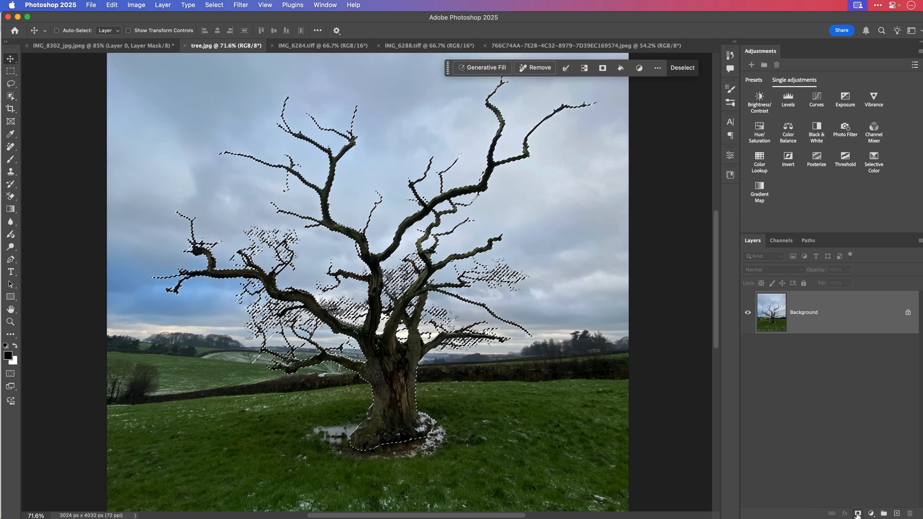
Turn the tree selection into a layer mask hiding the sky, then switch to IMG_6284.tiff.
{"action": "left_click", "coordinate": [871, 513]}
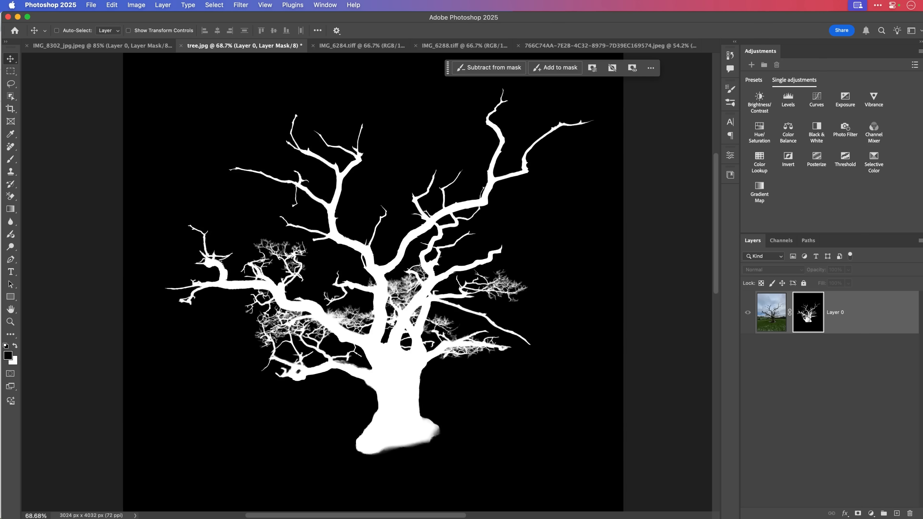
{"action": "left_click", "coordinate": [453, 369]}
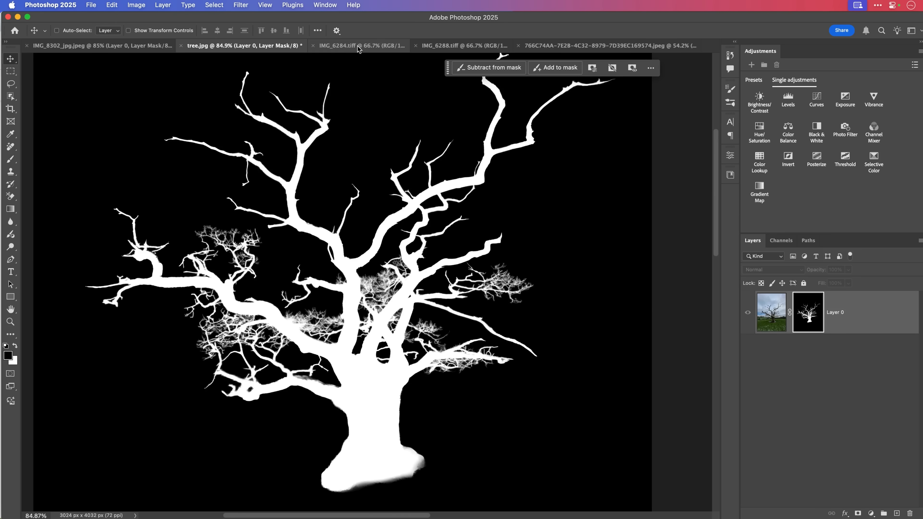
{"action": "left_click", "coordinate": [357, 45]}
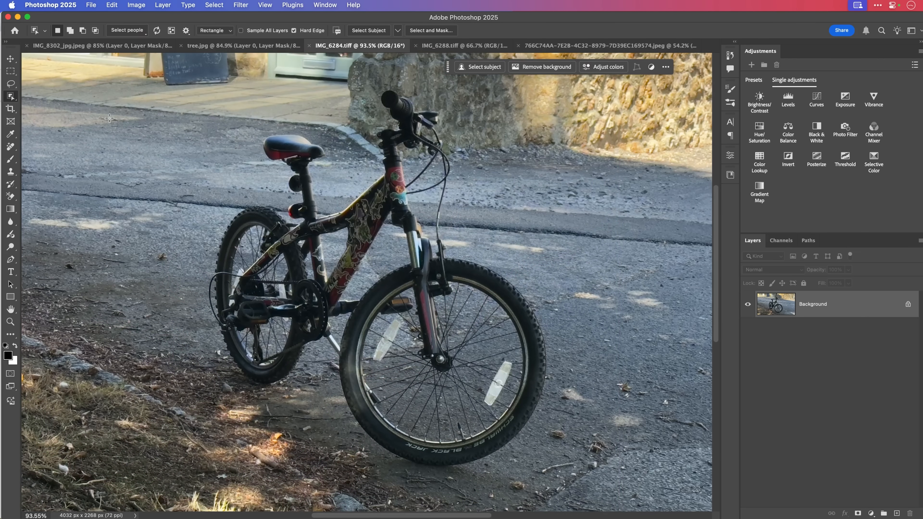
Show the subject detection processing choices on the bicycle photo with Cloud (Detailed results) checked.
{"action": "left_click", "coordinate": [398, 30]}
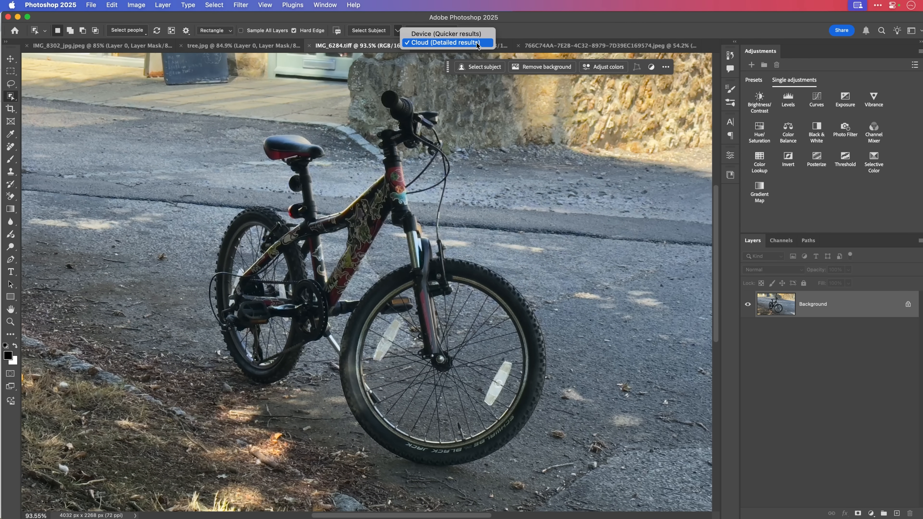
{"action": "mouse_move", "coordinate": [524, 30]}
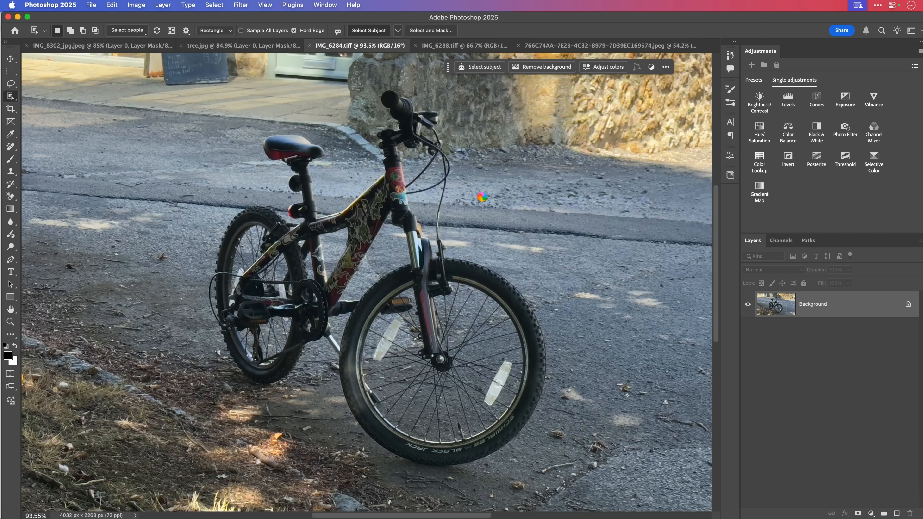
{"action": "mouse_move", "coordinate": [489, 201]}
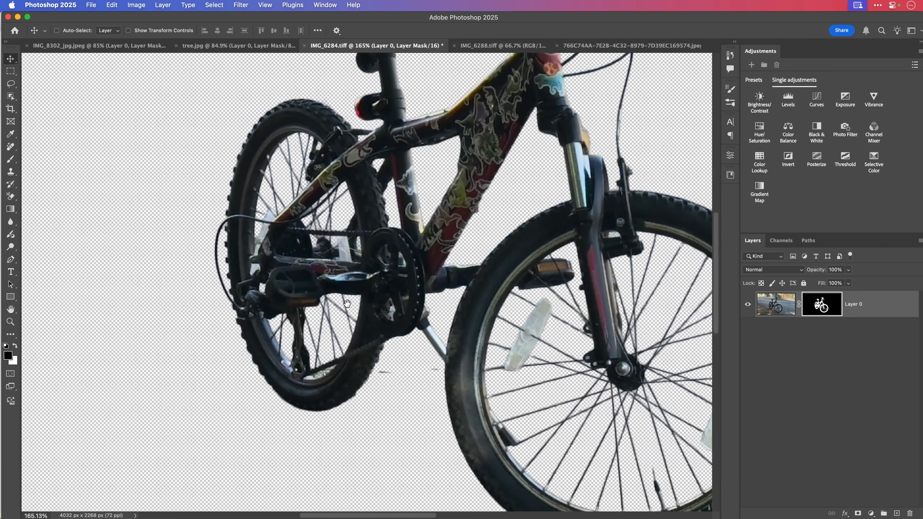
Brush white into the mask over the missing frame patch near the rear wheel, then view the mask alone.
{"action": "left_click", "coordinate": [821, 304]}
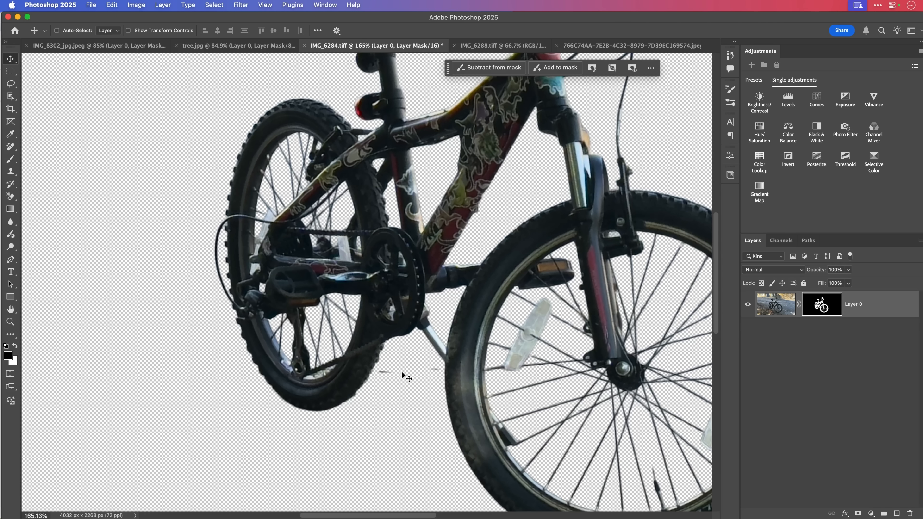
{"action": "left_click", "coordinate": [10, 160]}
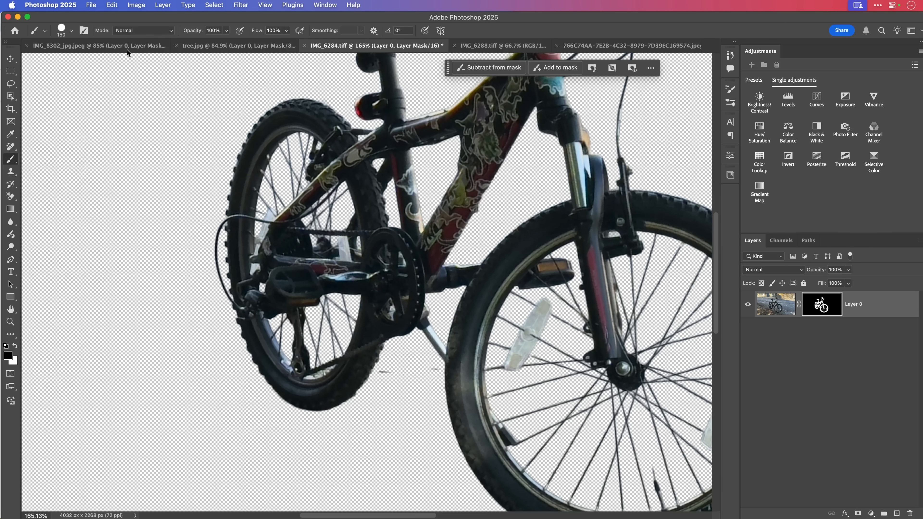
{"action": "mouse_move", "coordinate": [400, 367]}
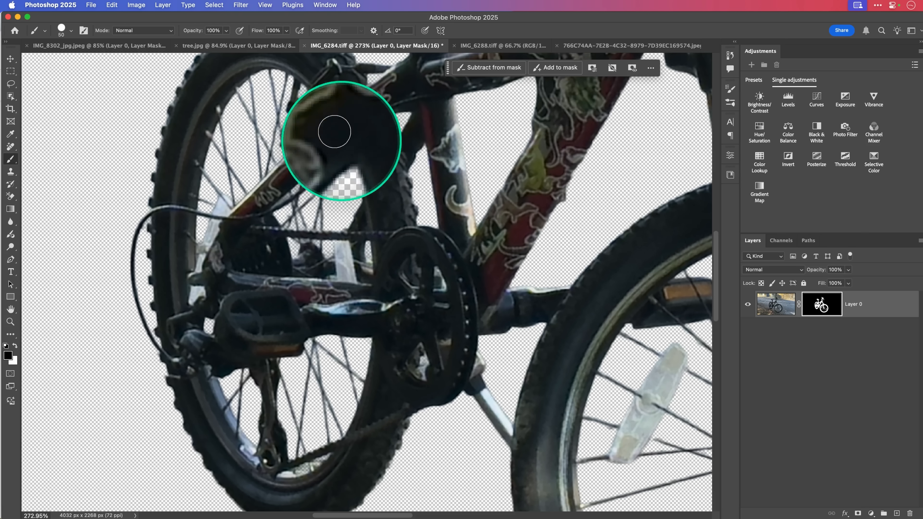
{"action": "left_click_drag", "start_coordinate": [334, 132], "coordinate": [267, 89]}
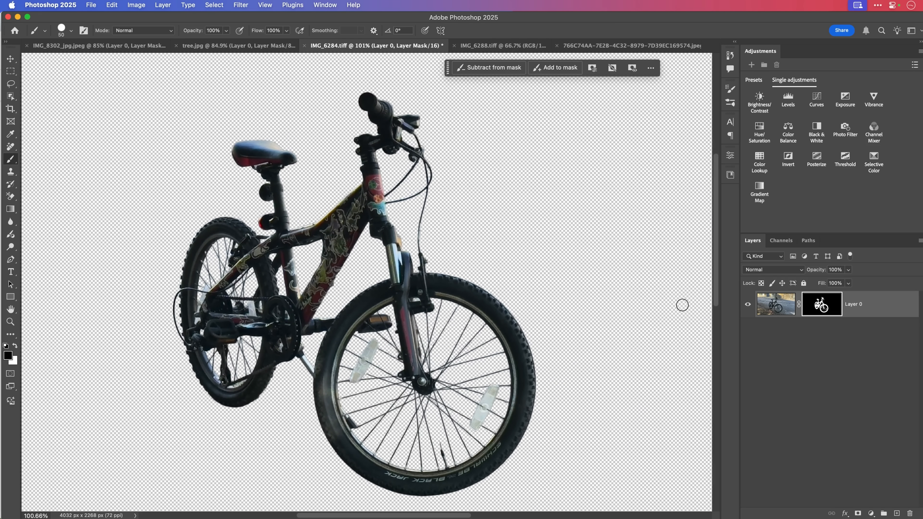
{"action": "left_click", "coordinate": [821, 305]}
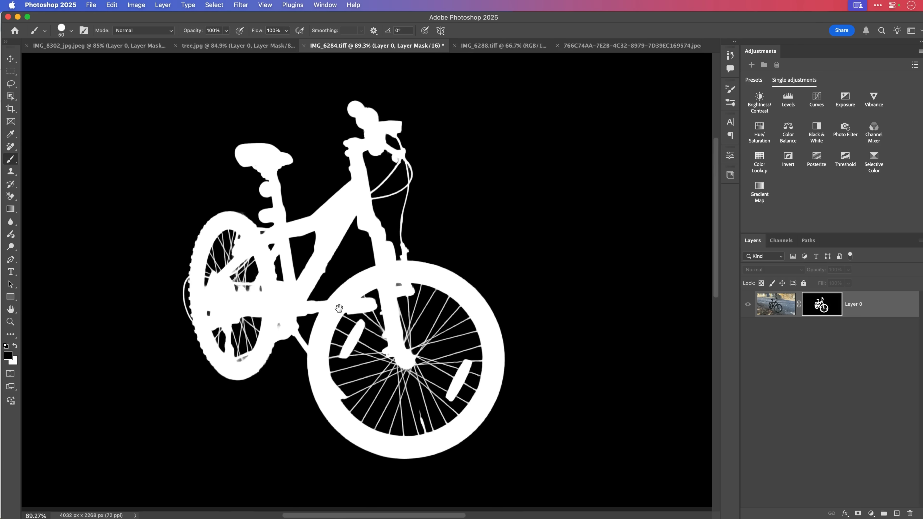
{"action": "left_click", "coordinate": [821, 305]}
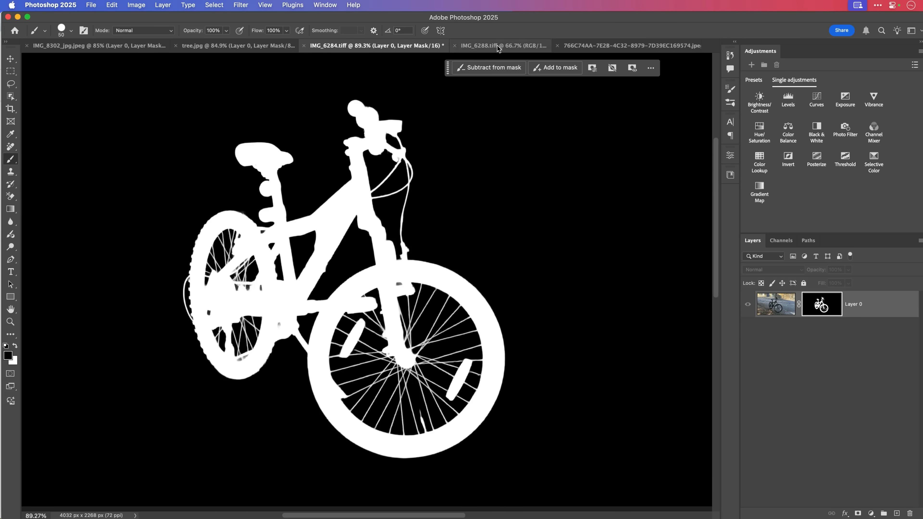
Switch to IMG_6288.tiff, the road bike on the rafters, keeping Cloud (Detailed results) subject detection.
{"action": "left_click", "coordinate": [499, 45]}
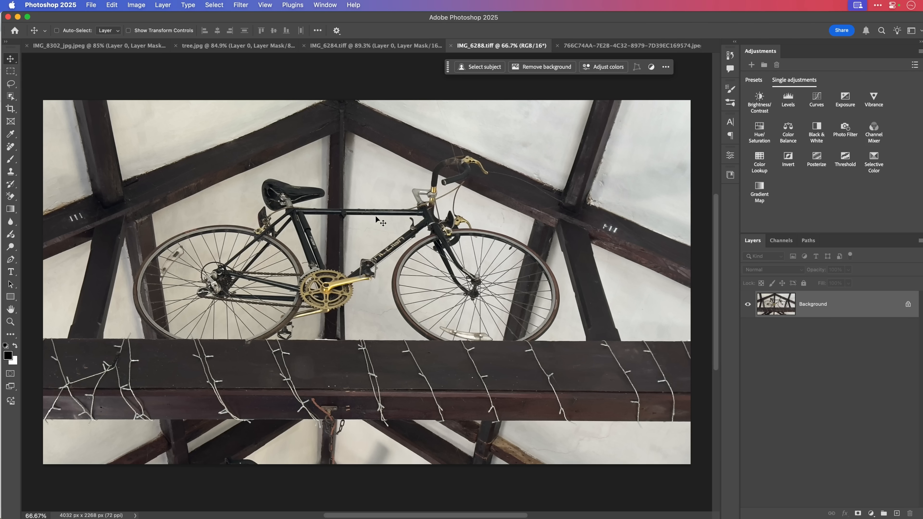
{"action": "mouse_move", "coordinate": [172, 92]}
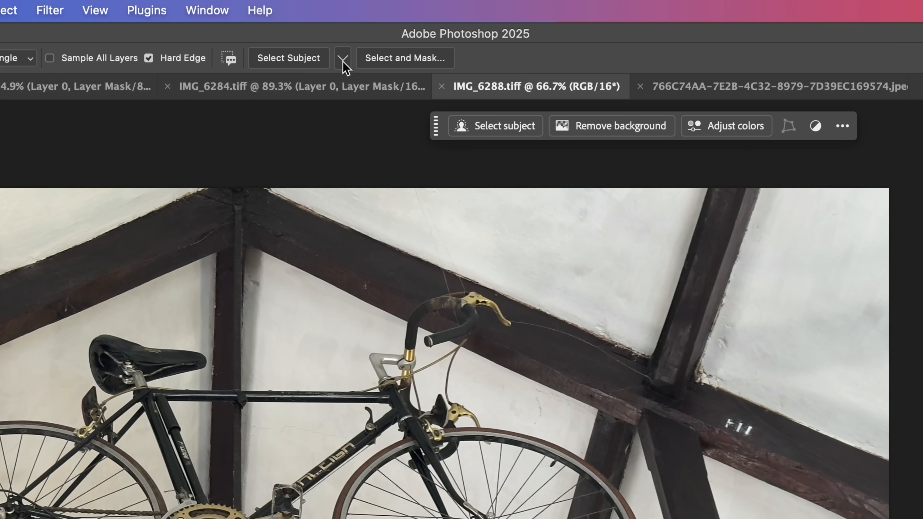
{"action": "left_click", "coordinate": [342, 58]}
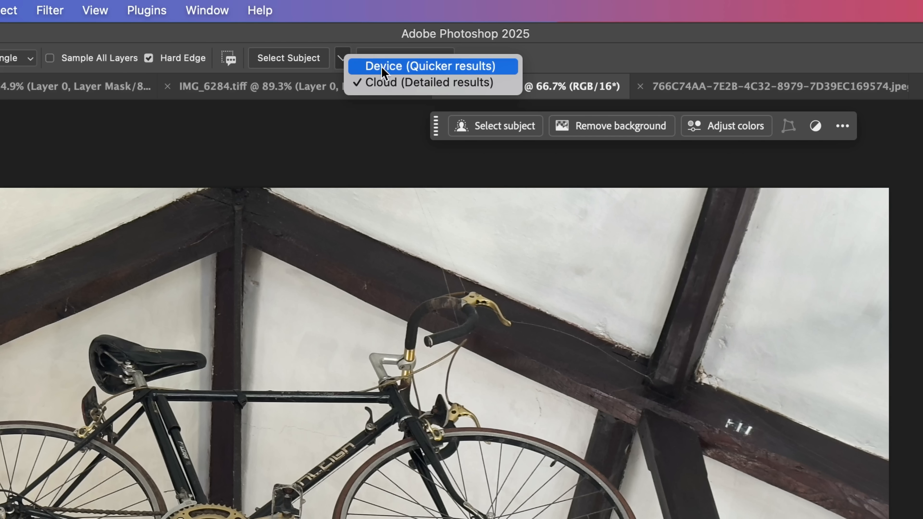
{"action": "mouse_move", "coordinate": [380, 82]}
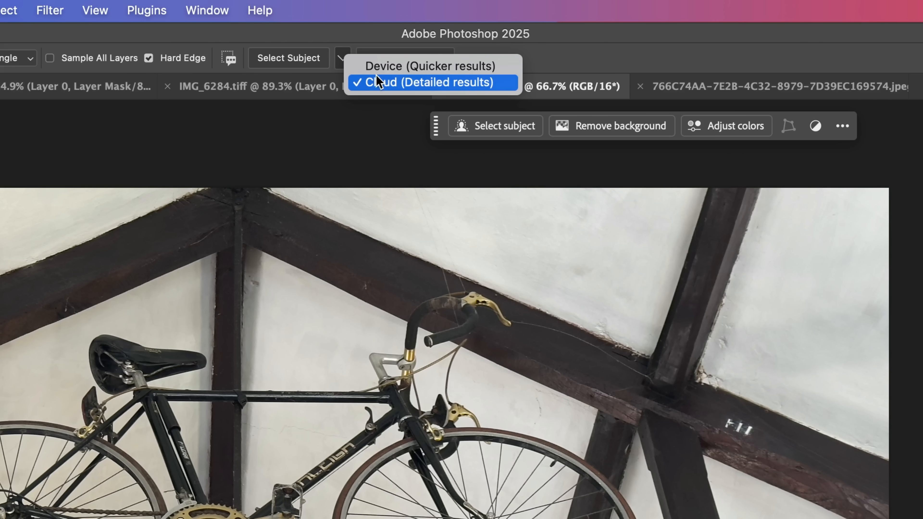
{"action": "mouse_move", "coordinate": [376, 99]}
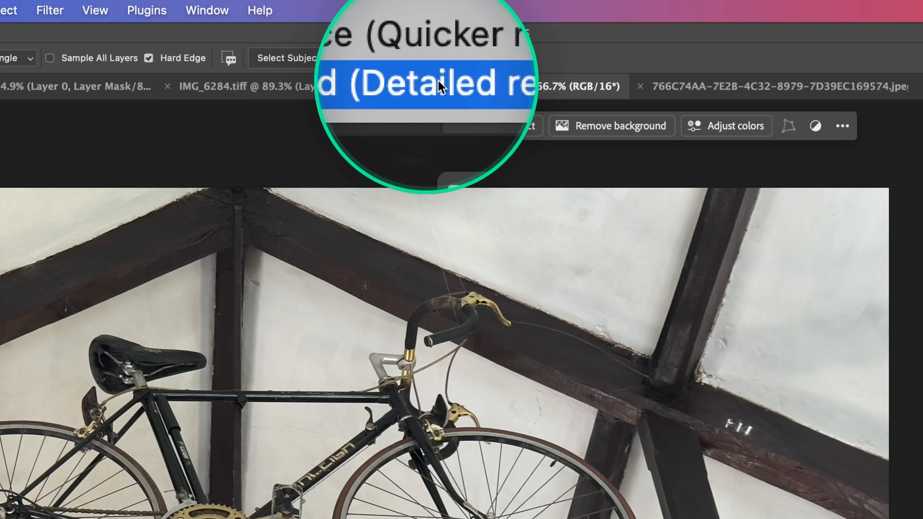
{"action": "left_click", "coordinate": [342, 58]}
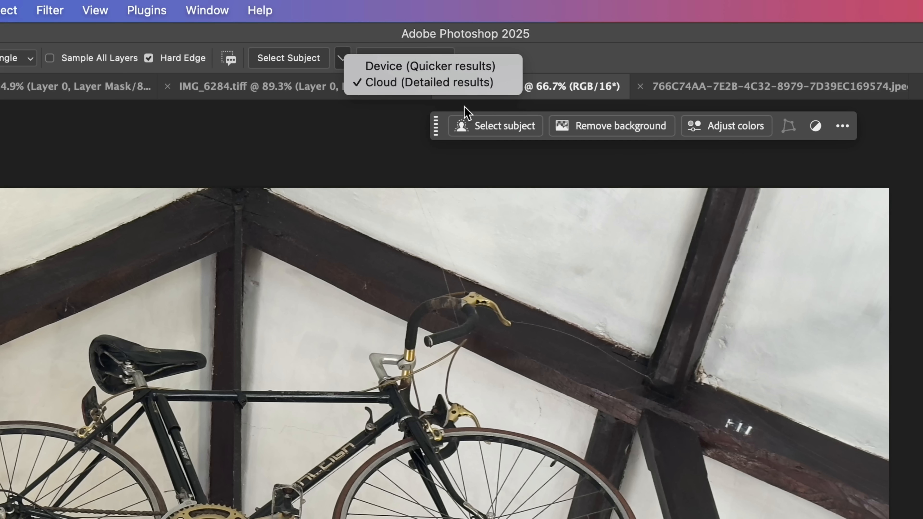
{"action": "left_click", "coordinate": [71, 7]}
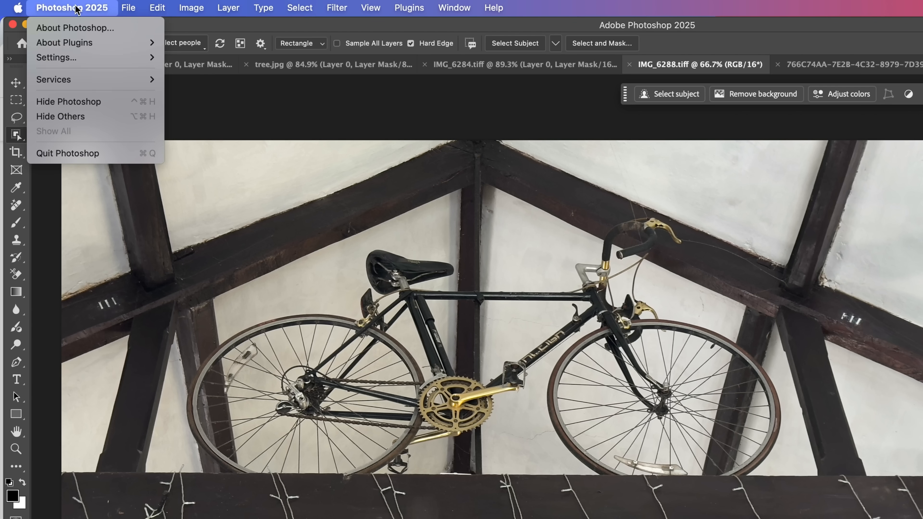
{"action": "mouse_move", "coordinate": [56, 57]}
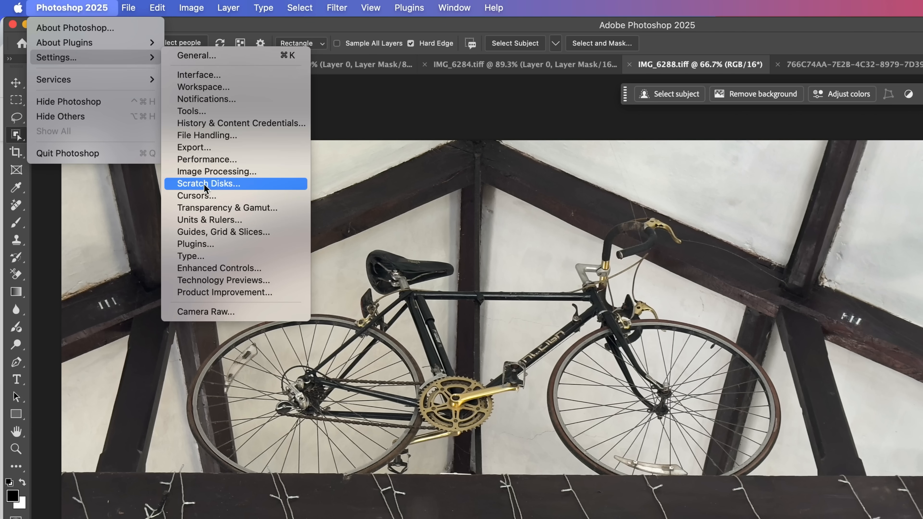
In Preferences > Image Processing, keep Select Subject and Remove Background on Cloud (Detailed results).
{"action": "left_click", "coordinate": [216, 171]}
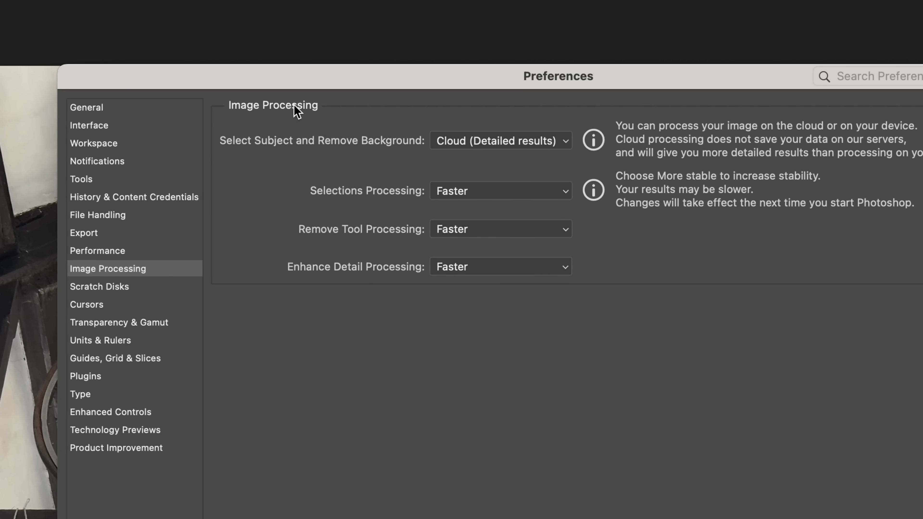
{"action": "mouse_move", "coordinate": [303, 152]}
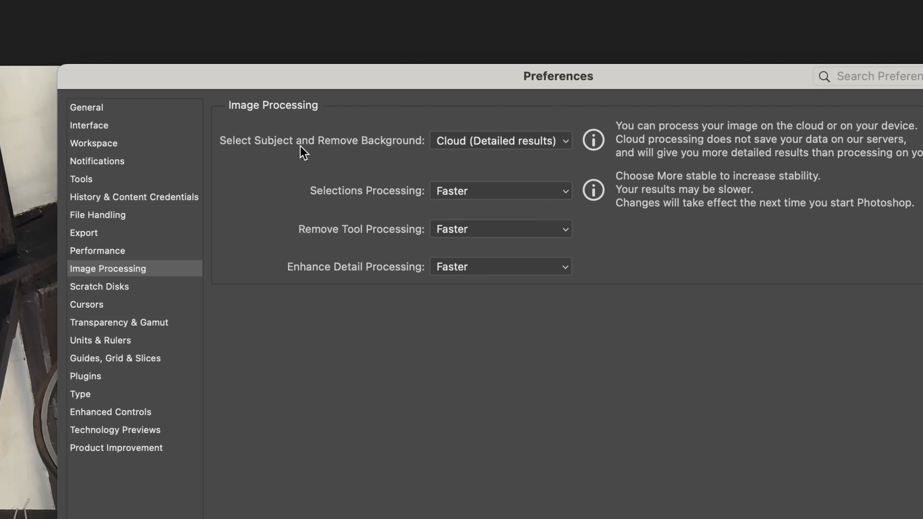
{"action": "mouse_move", "coordinate": [312, 148]}
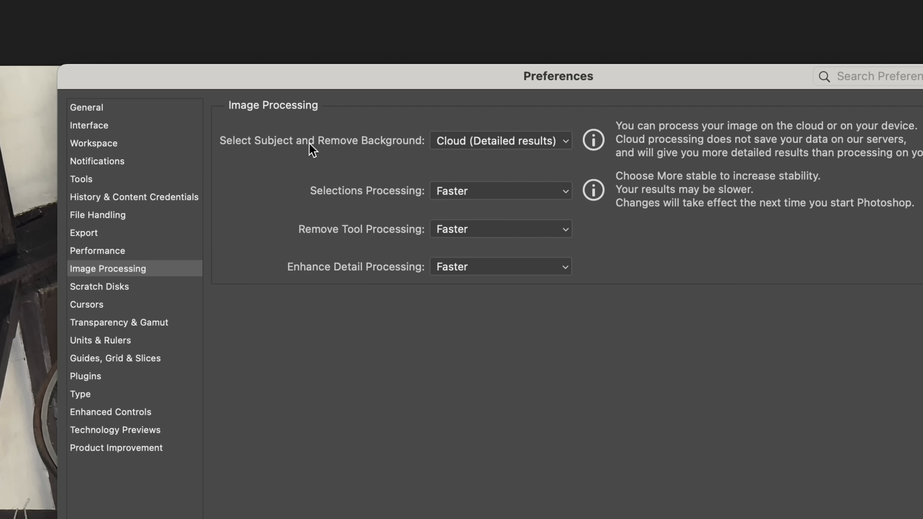
{"action": "mouse_move", "coordinate": [360, 146]}
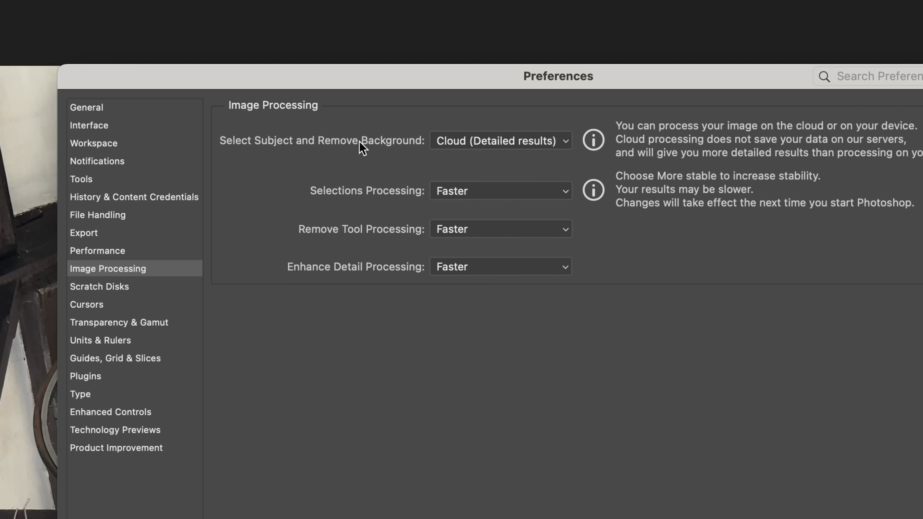
{"action": "left_click", "coordinate": [499, 140]}
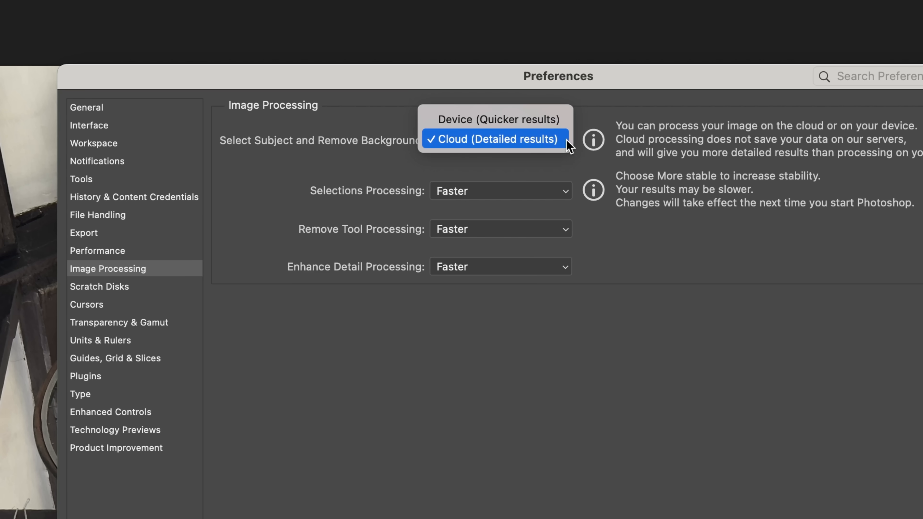
{"action": "mouse_move", "coordinate": [522, 141]}
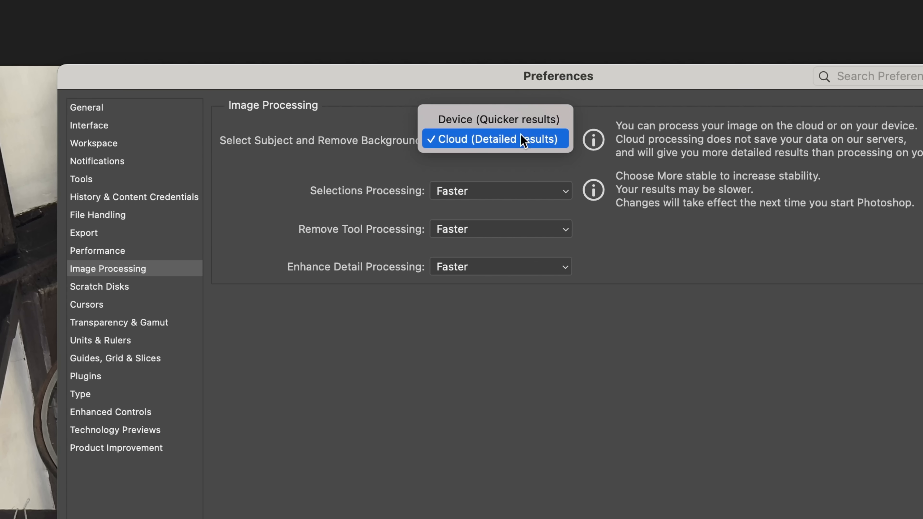
{"action": "mouse_move", "coordinate": [495, 147]}
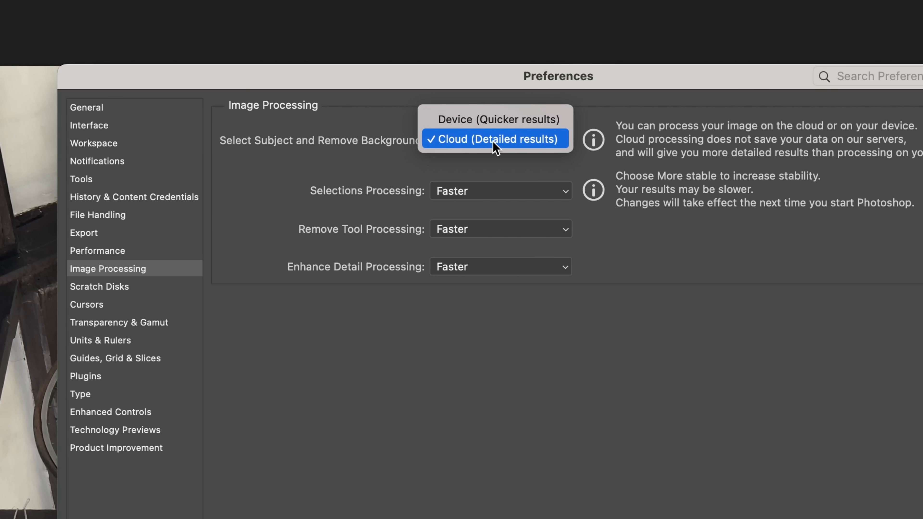
{"action": "left_click", "coordinate": [493, 139]}
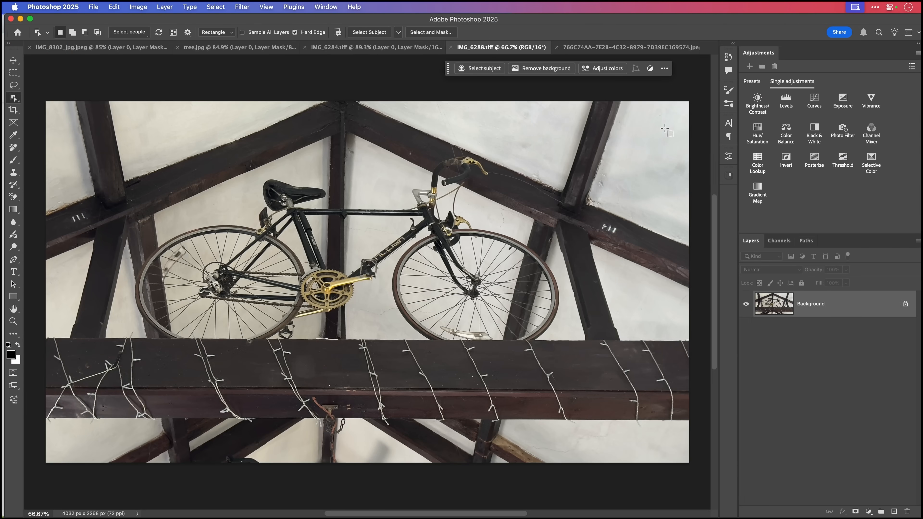
{"action": "mouse_move", "coordinate": [392, 37]}
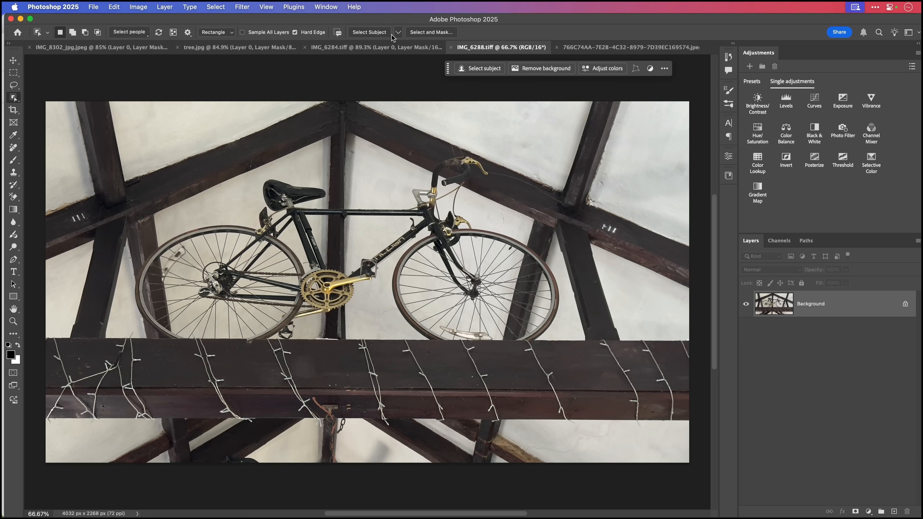
Keep Cloud (Detailed results) and run Select Subject to select the hanging road bike.
{"action": "left_click", "coordinate": [397, 32]}
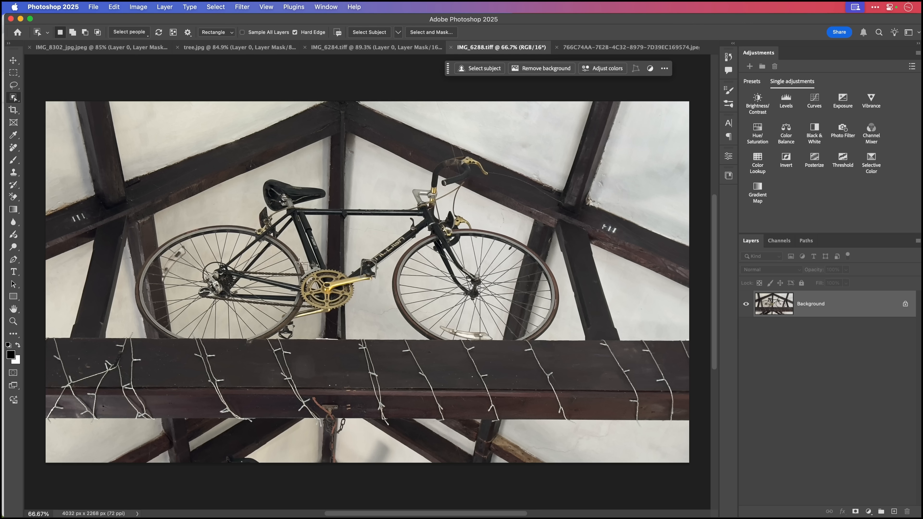
{"action": "mouse_move", "coordinate": [277, 91]}
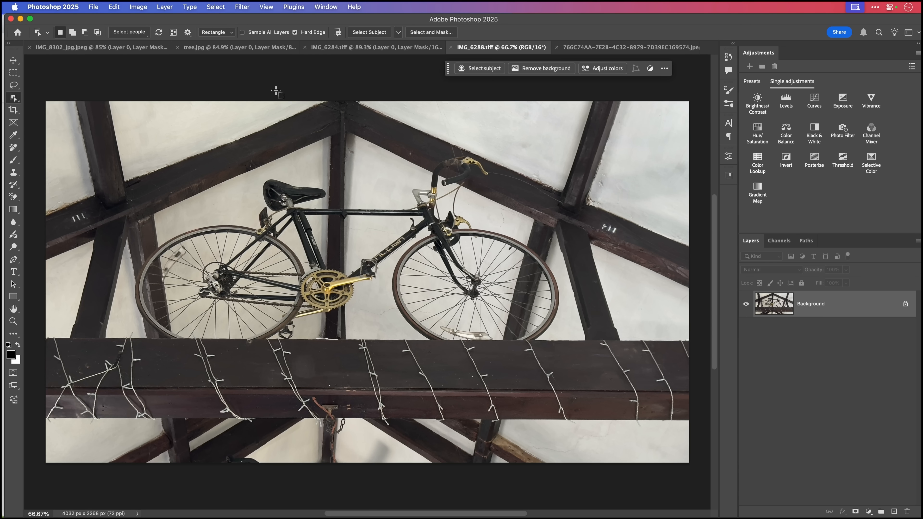
{"action": "left_click", "coordinate": [399, 33]}
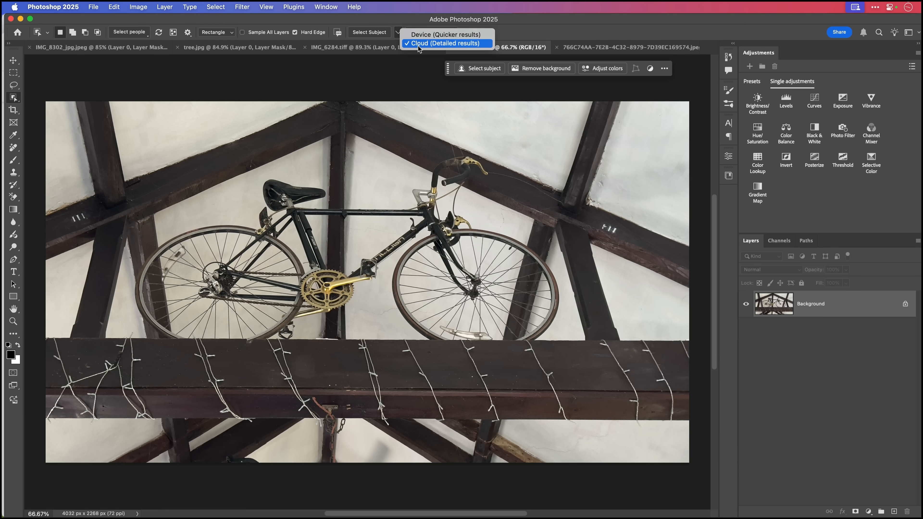
{"action": "left_click", "coordinate": [446, 42]}
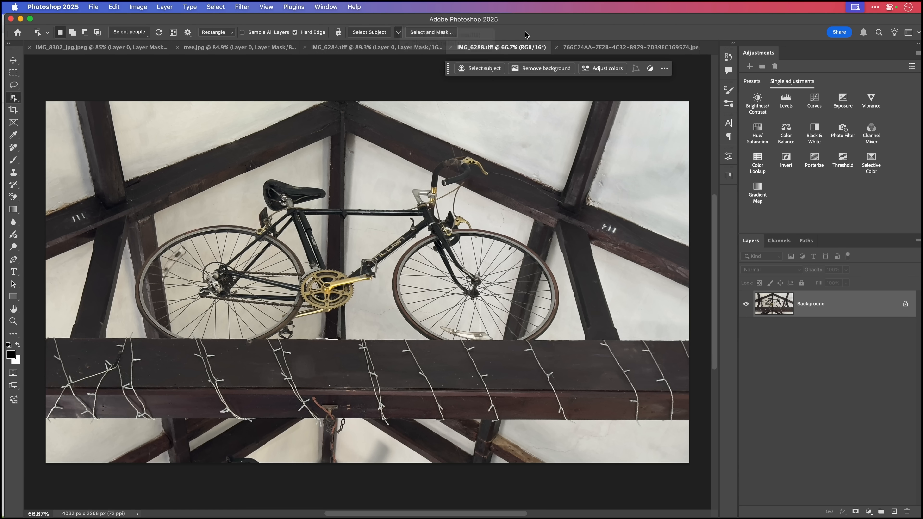
{"action": "mouse_move", "coordinate": [369, 32]}
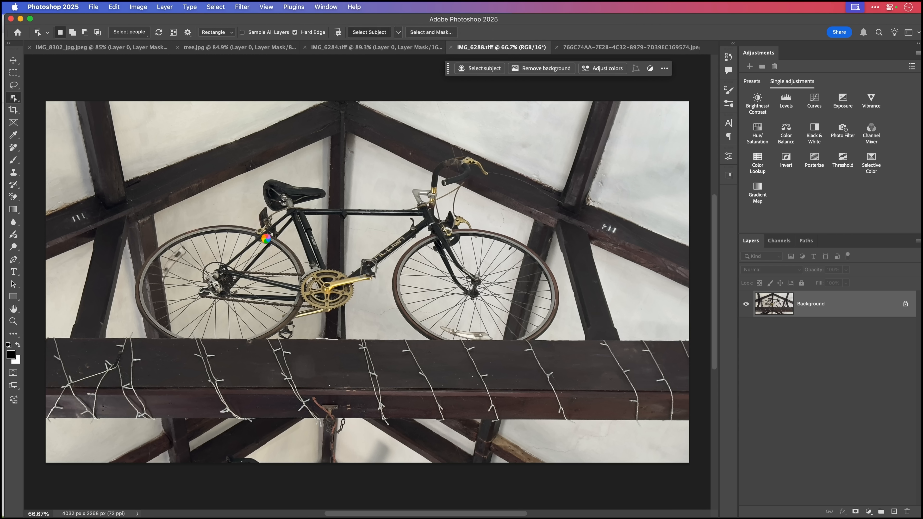
{"action": "mouse_move", "coordinate": [354, 222]}
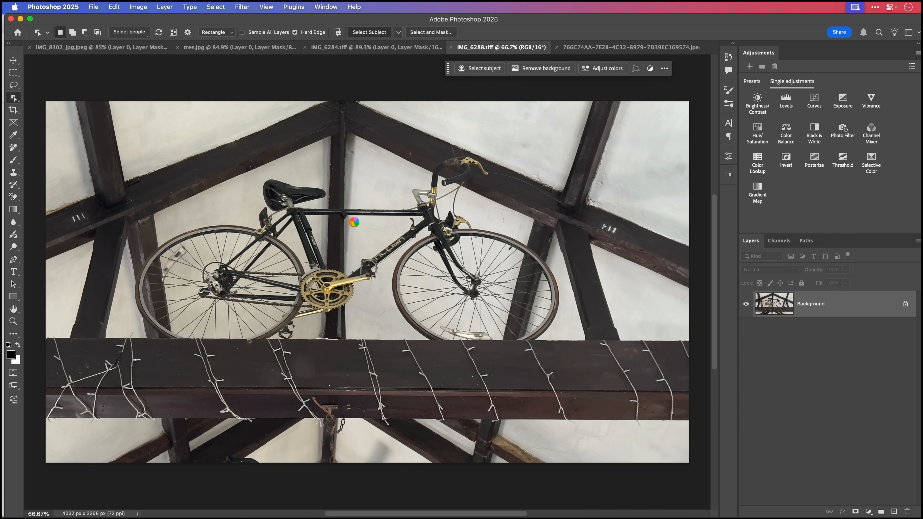
{"action": "mouse_move", "coordinate": [360, 227]}
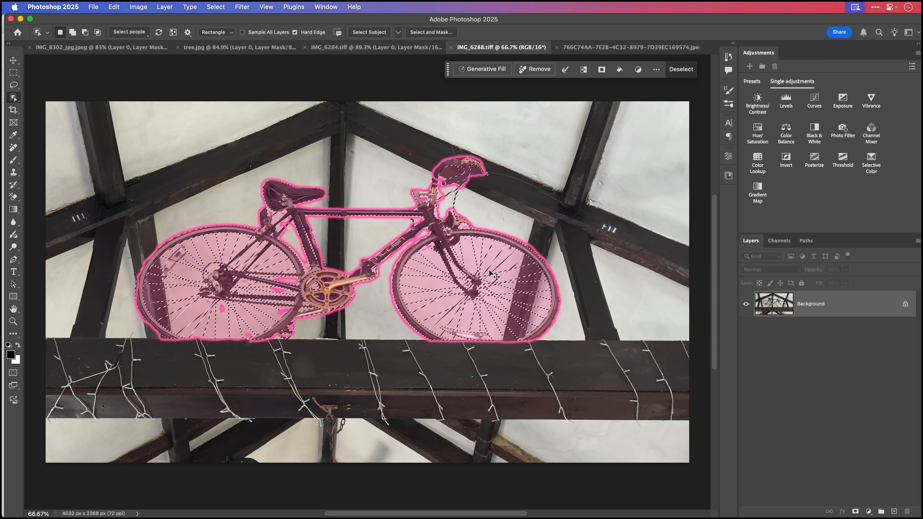
{"action": "left_click", "coordinate": [13, 60]}
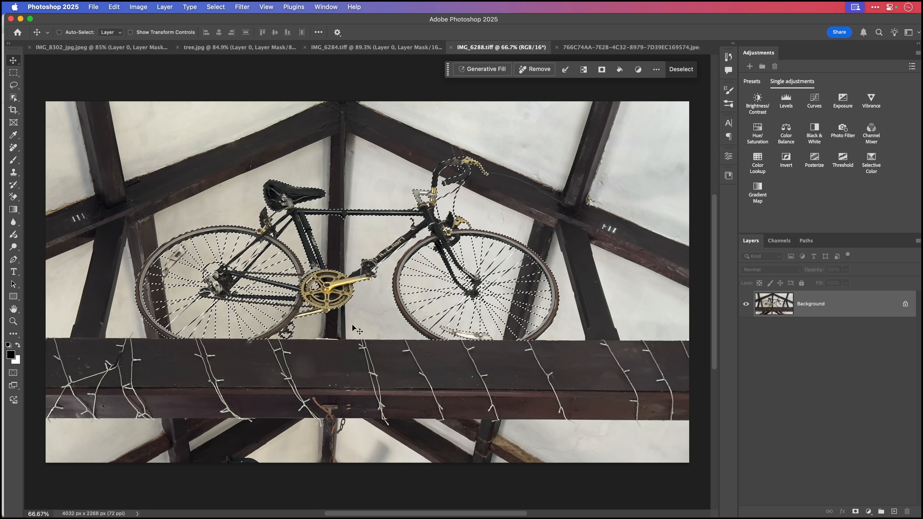
{"action": "mouse_move", "coordinate": [842, 464]}
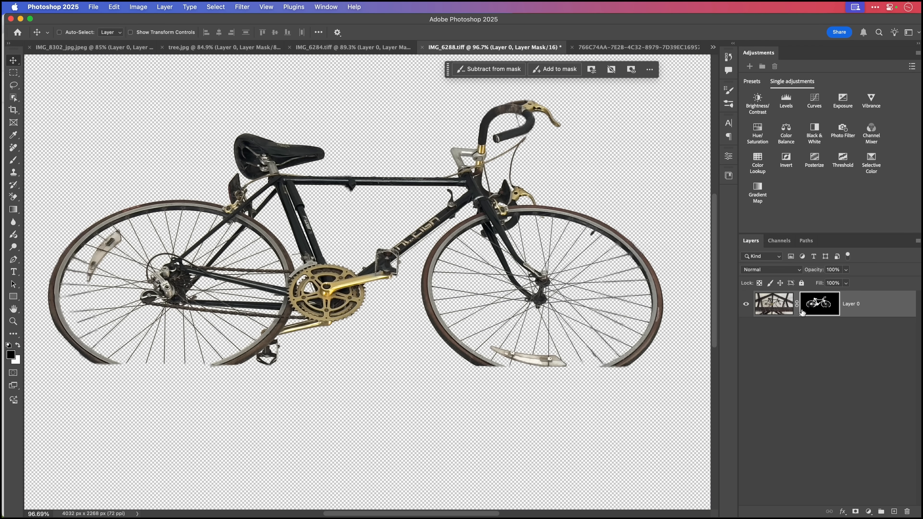
View the road bike's layer mask on its own in black and white.
{"action": "left_click", "coordinate": [819, 303]}
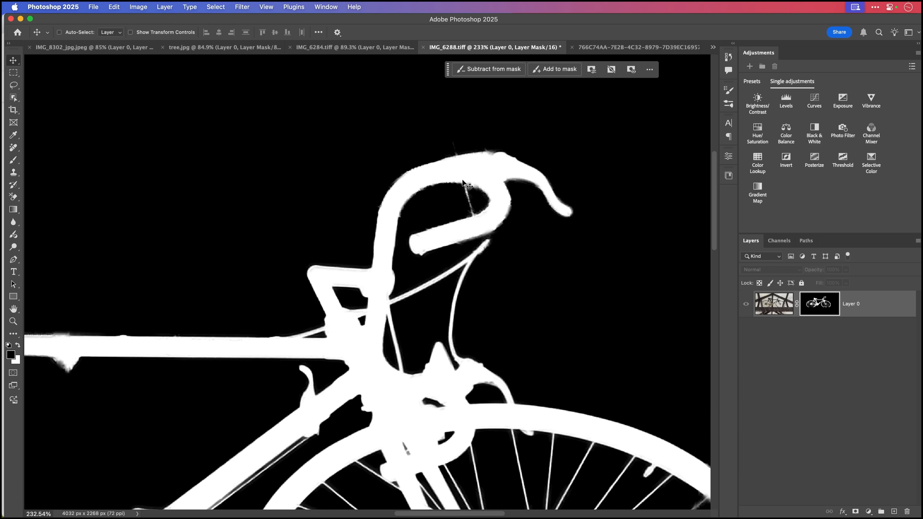
{"action": "mouse_move", "coordinate": [504, 165]}
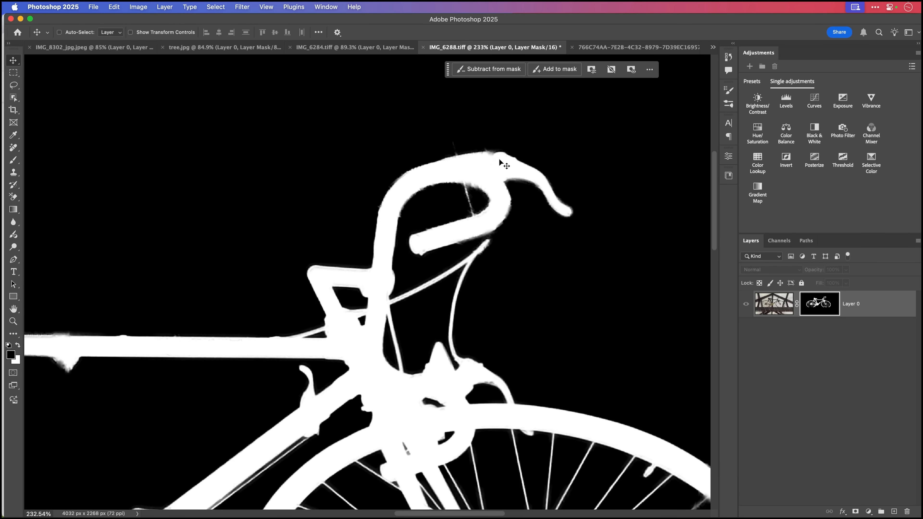
Ready the Brush in Overlay blending mode to paint on the handlebar mask.
{"action": "left_click", "coordinate": [13, 160]}
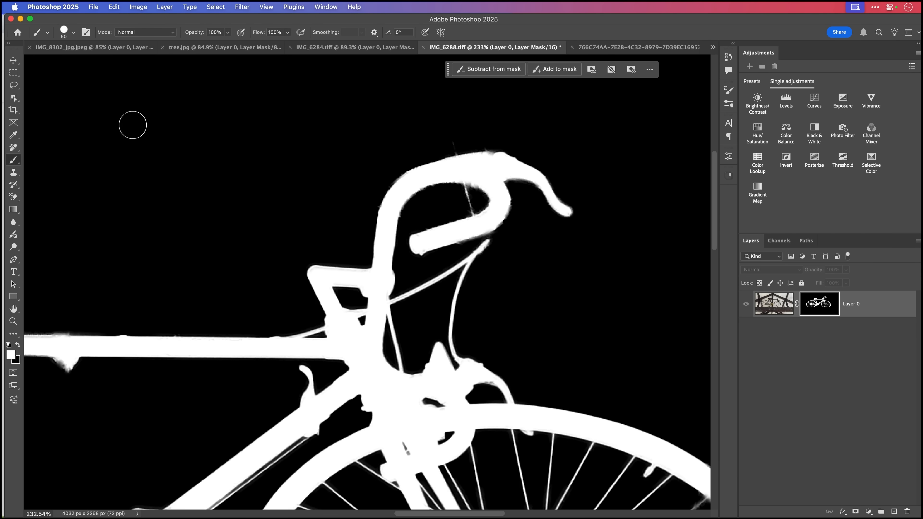
{"action": "left_click", "coordinate": [145, 31]}
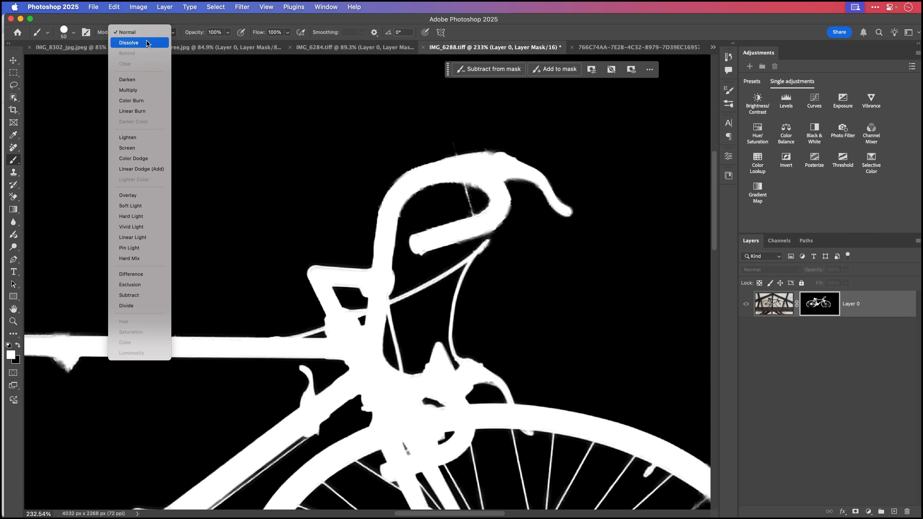
{"action": "left_click", "coordinate": [127, 195]}
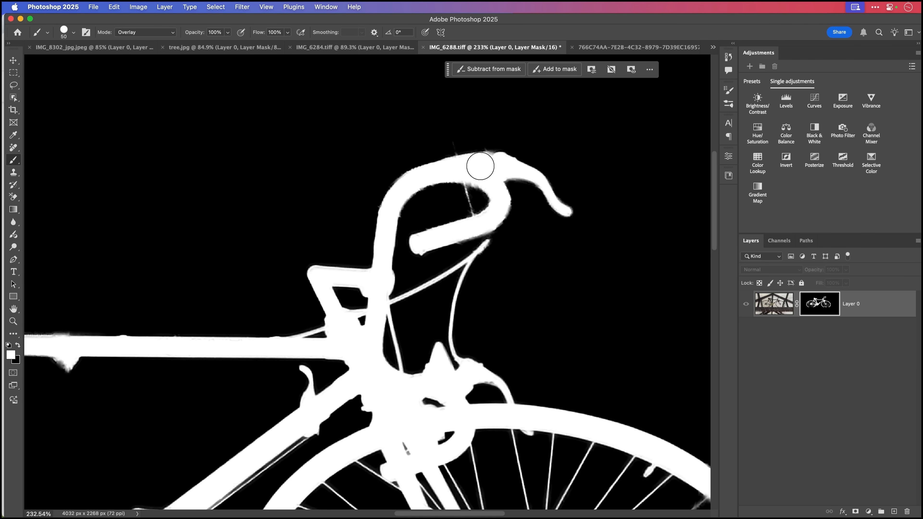
{"action": "mouse_move", "coordinate": [495, 162]}
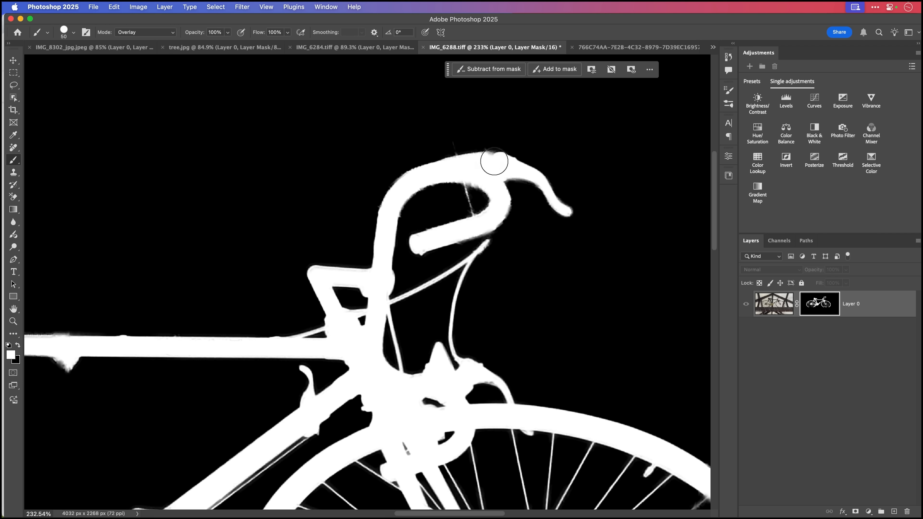
{"action": "mouse_move", "coordinate": [485, 160]}
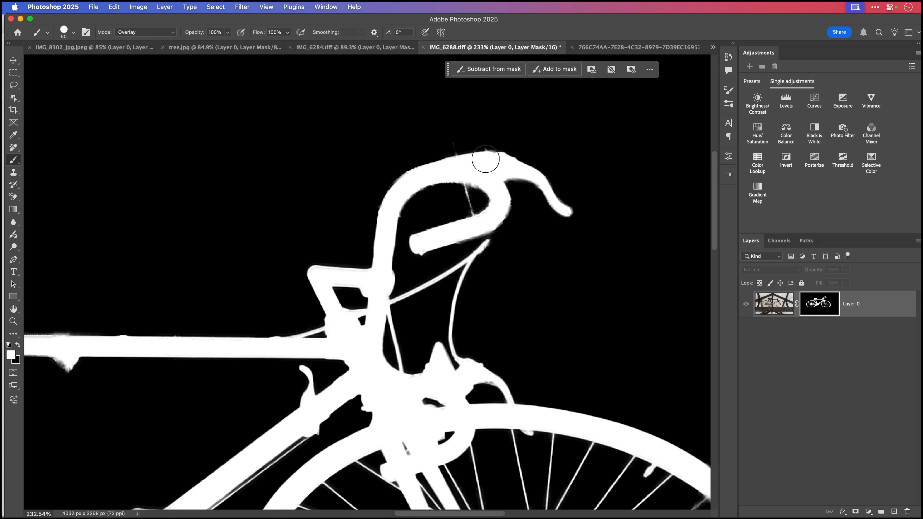
{"action": "mouse_move", "coordinate": [476, 173]}
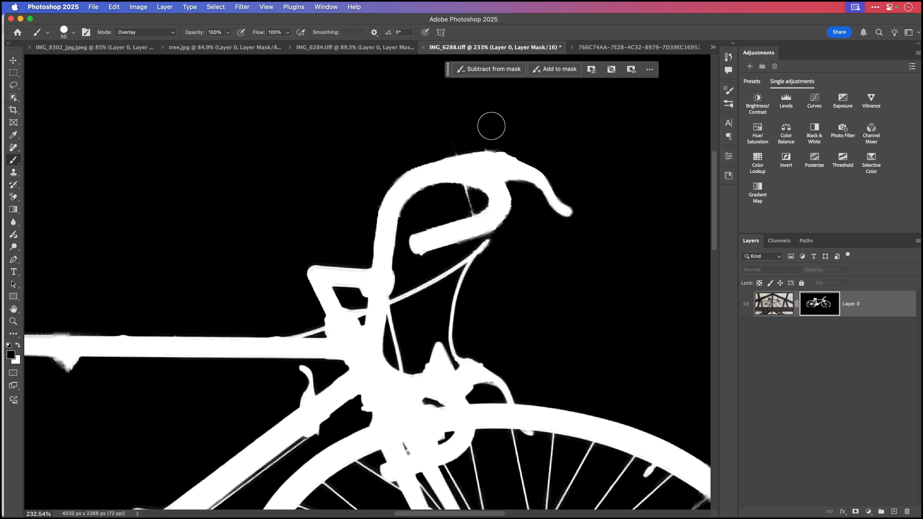
{"action": "mouse_move", "coordinate": [454, 142]}
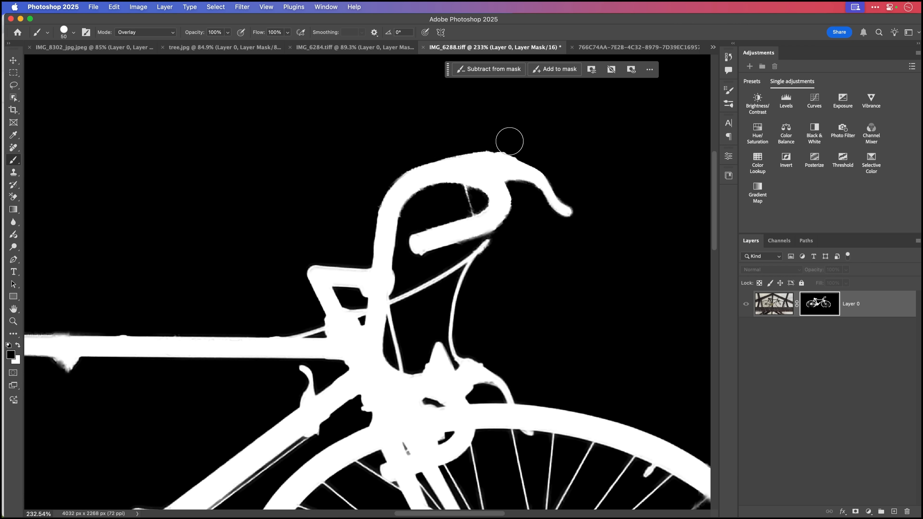
{"action": "mouse_move", "coordinate": [570, 189]}
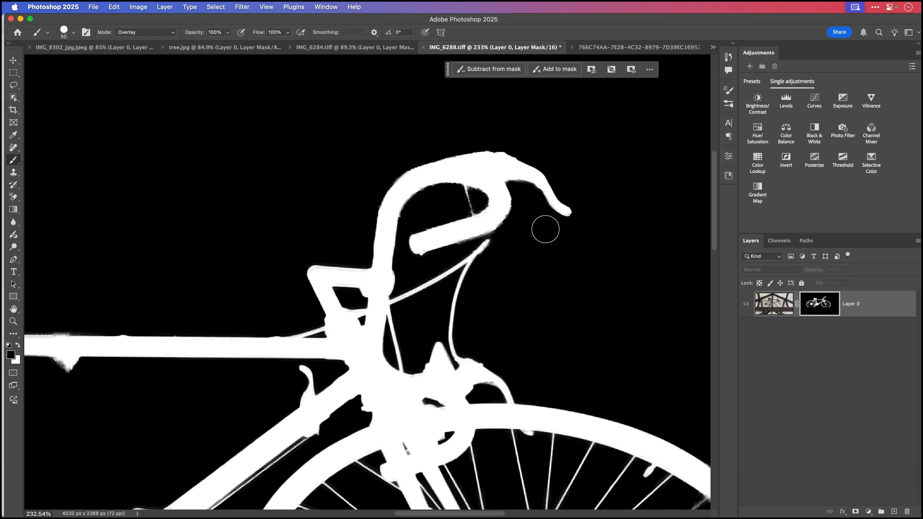
{"action": "mouse_move", "coordinate": [523, 228]}
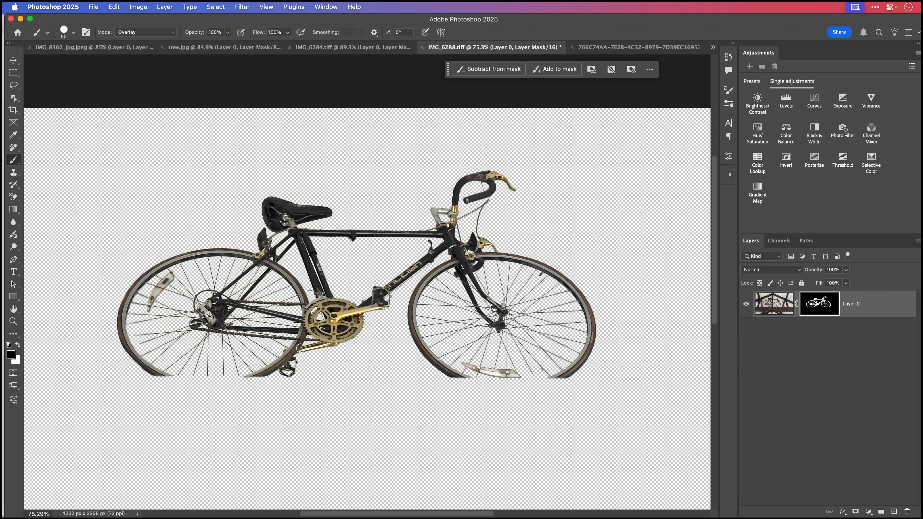
Switch to the red bike by the gate photo and auto-select the bike as subject, leaving gate rails.
{"action": "left_click", "coordinate": [635, 47]}
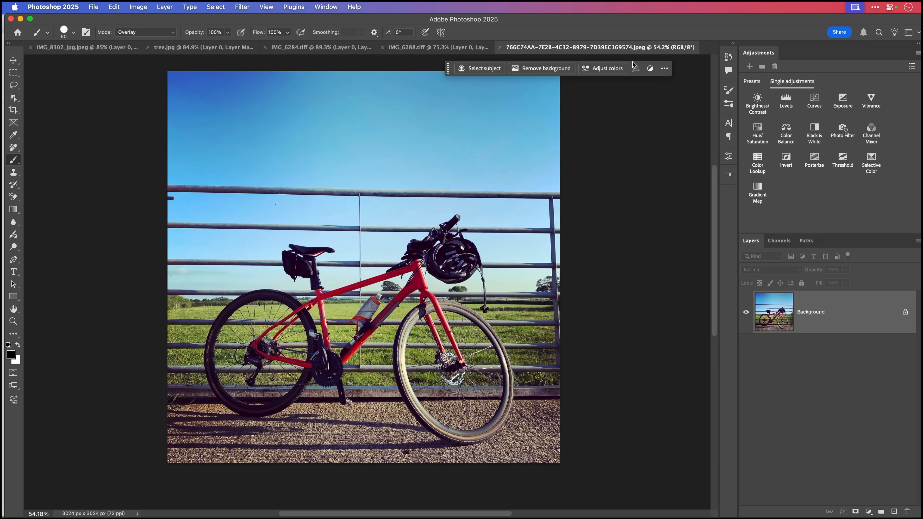
{"action": "mouse_move", "coordinate": [360, 361]}
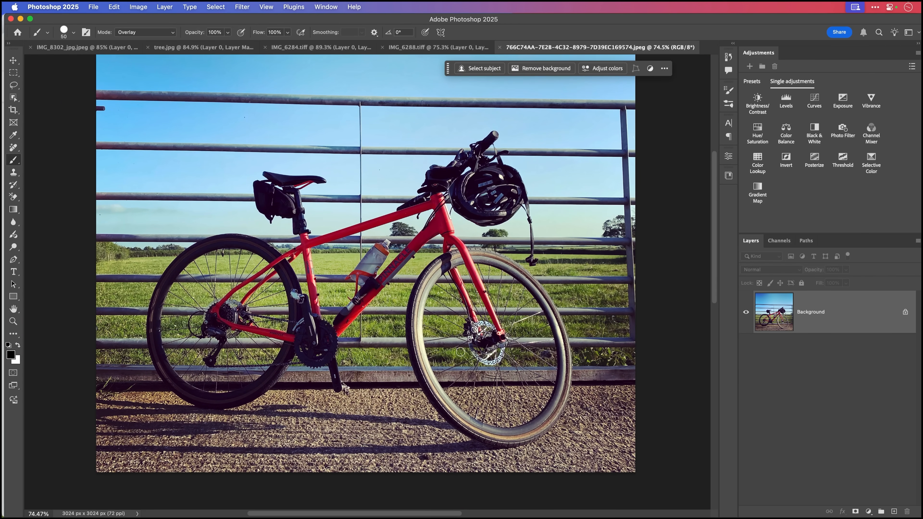
{"action": "left_click", "coordinate": [13, 60]}
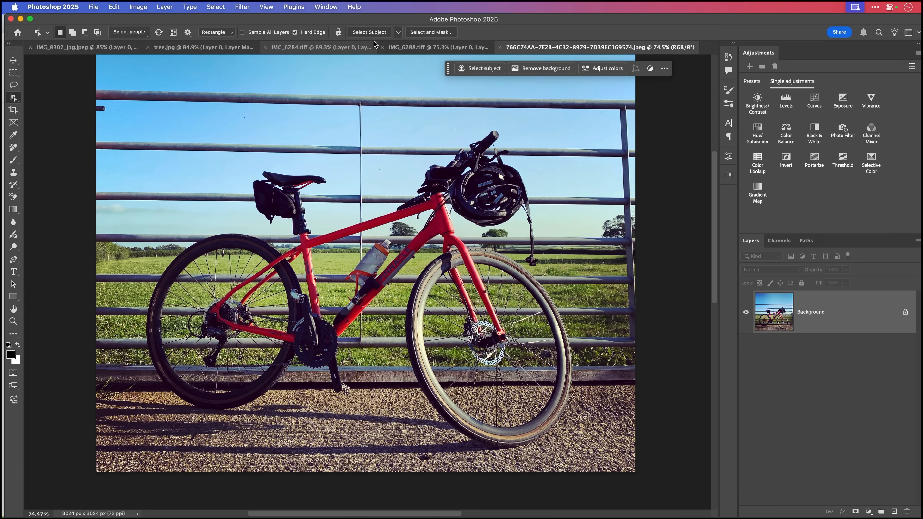
{"action": "left_click", "coordinate": [398, 32]}
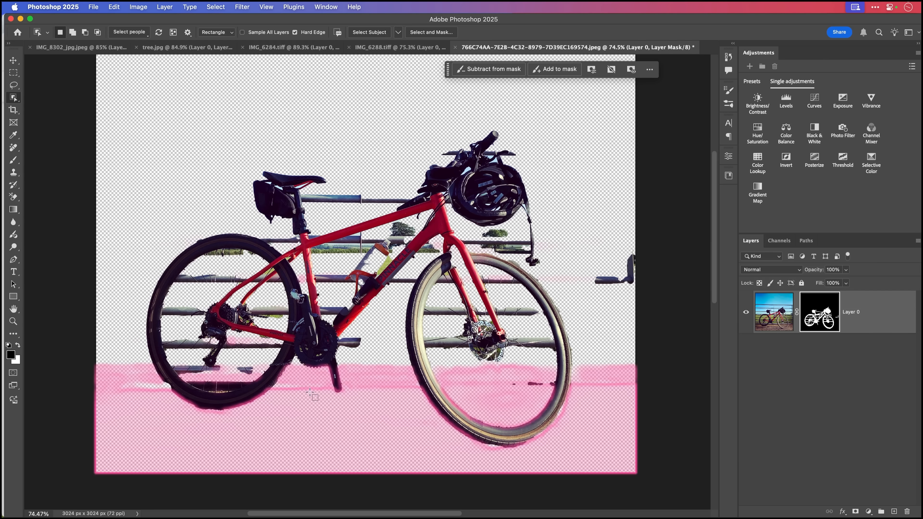
{"action": "left_click", "coordinate": [13, 60]}
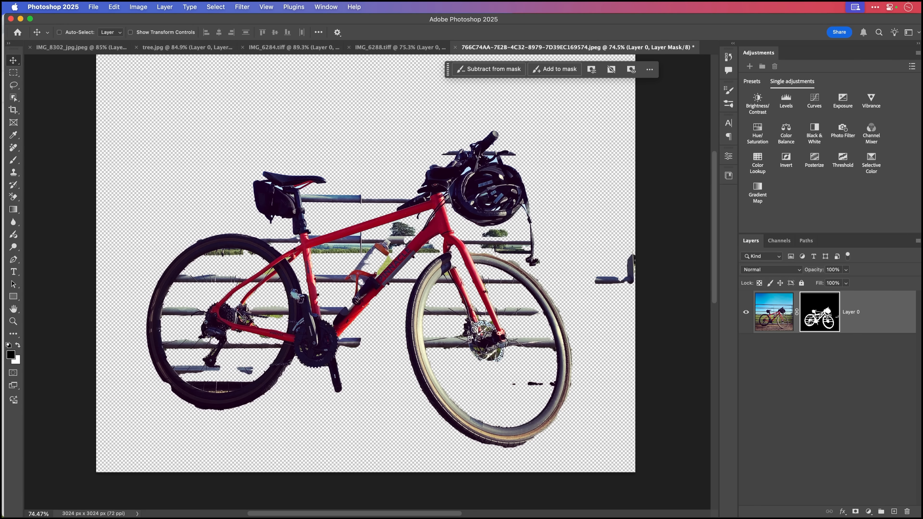
{"action": "mouse_move", "coordinate": [471, 413]}
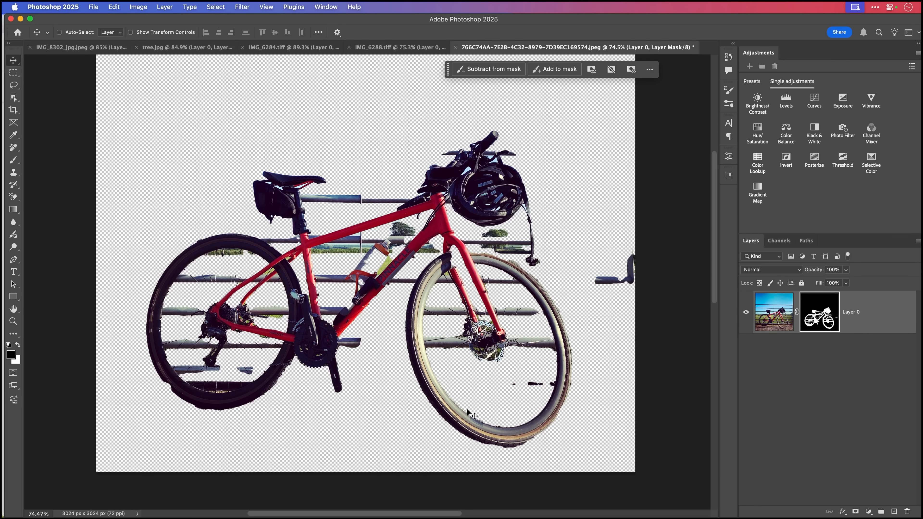
{"action": "mouse_move", "coordinate": [468, 411]}
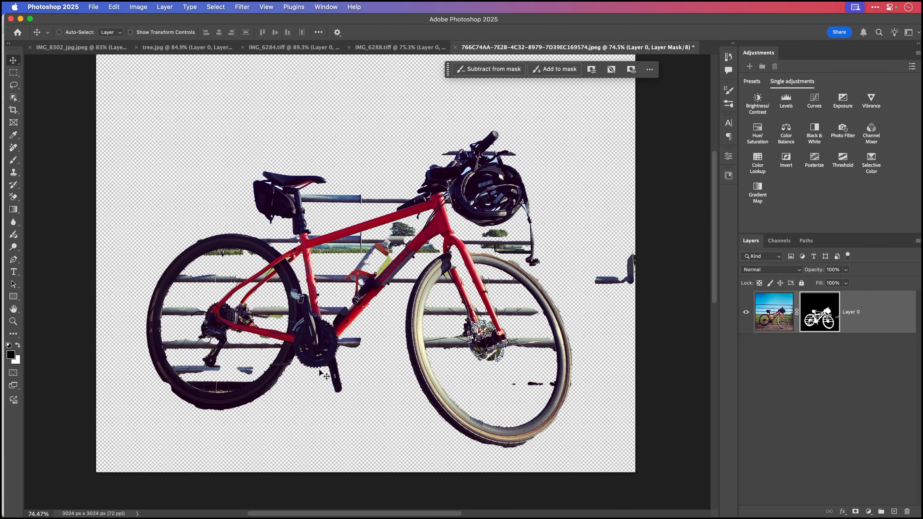
{"action": "mouse_move", "coordinate": [259, 307]}
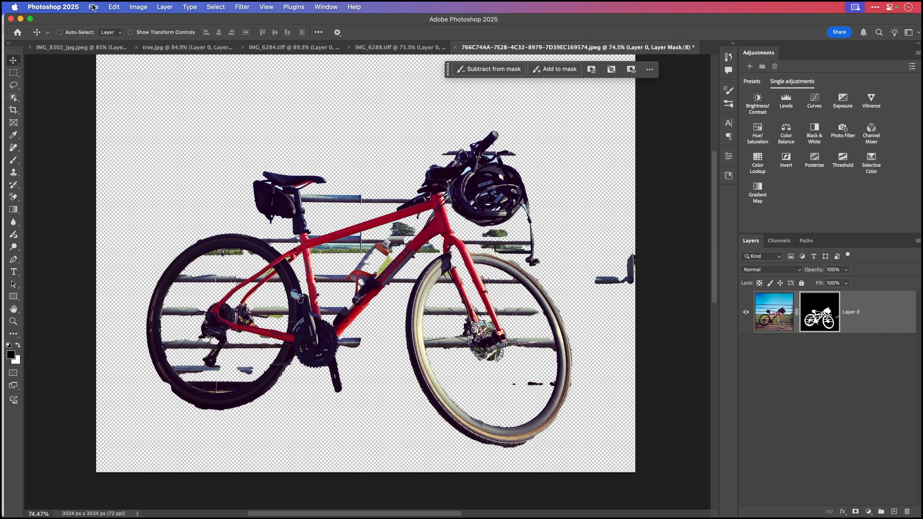
{"action": "mouse_move", "coordinate": [121, 136]}
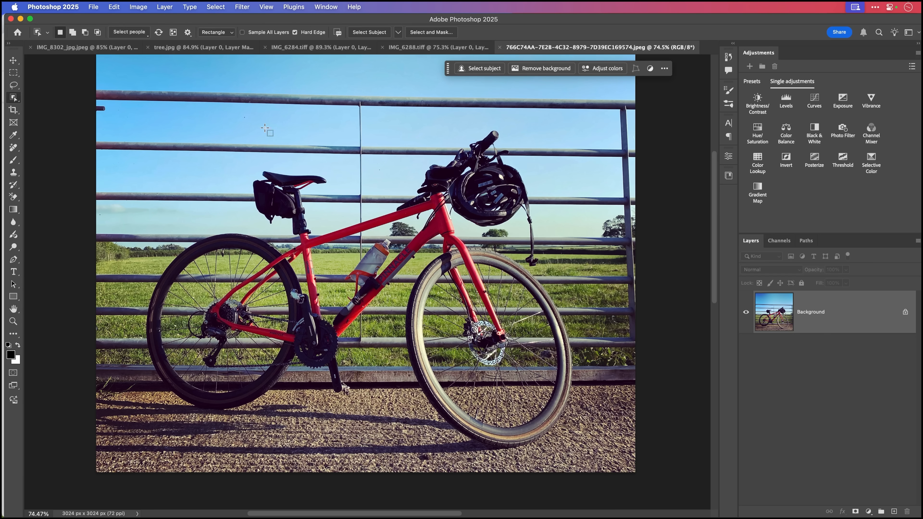
Re-select the red bike using Cloud (Detailed results) subject detection.
{"action": "left_click", "coordinate": [398, 33]}
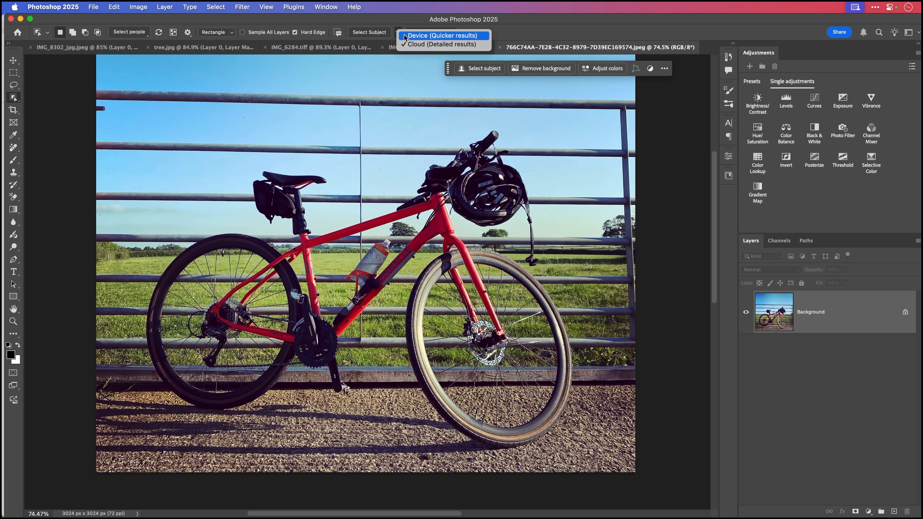
{"action": "left_click", "coordinate": [442, 44]}
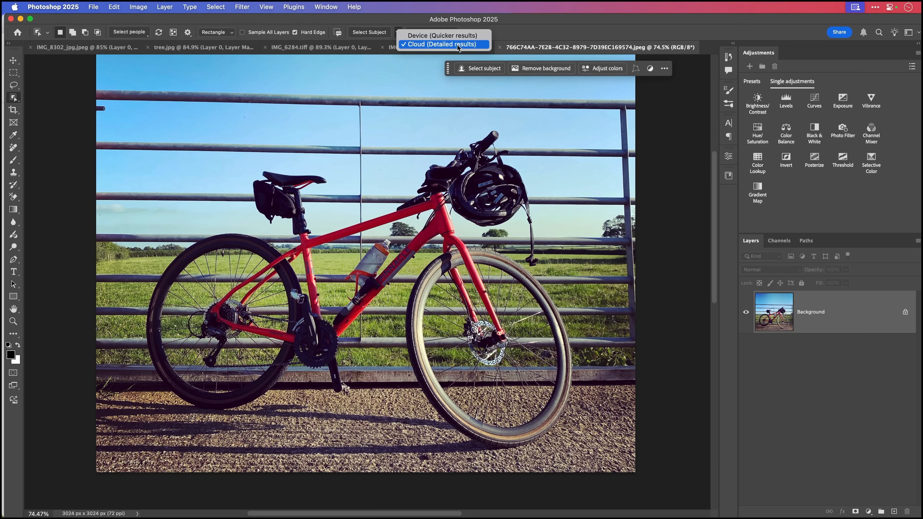
{"action": "mouse_move", "coordinate": [487, 48]}
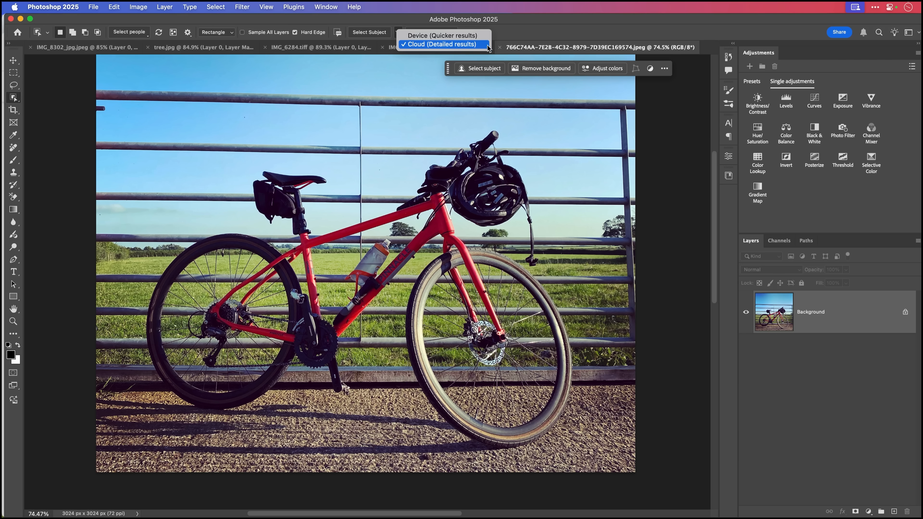
{"action": "left_click", "coordinate": [442, 44]}
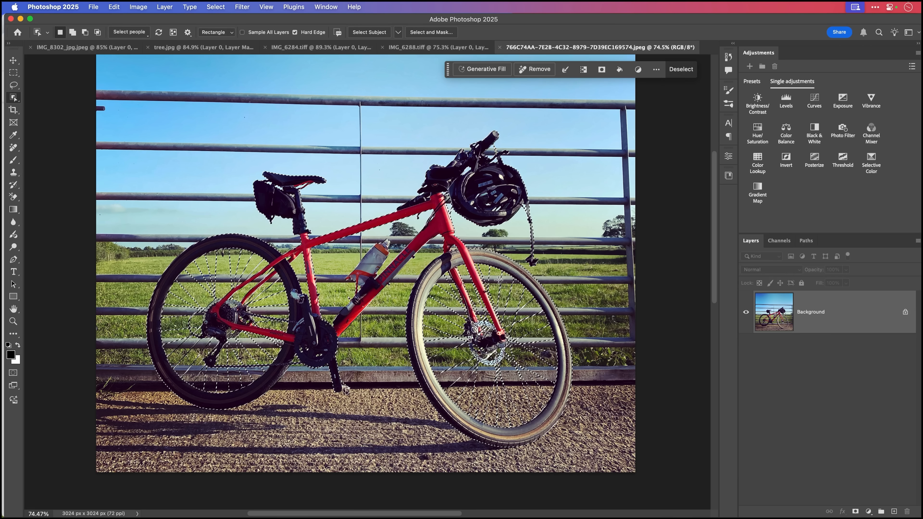
Add a layer mask so only the bike remains on transparency, gate rails gone.
{"action": "left_click", "coordinate": [369, 32]}
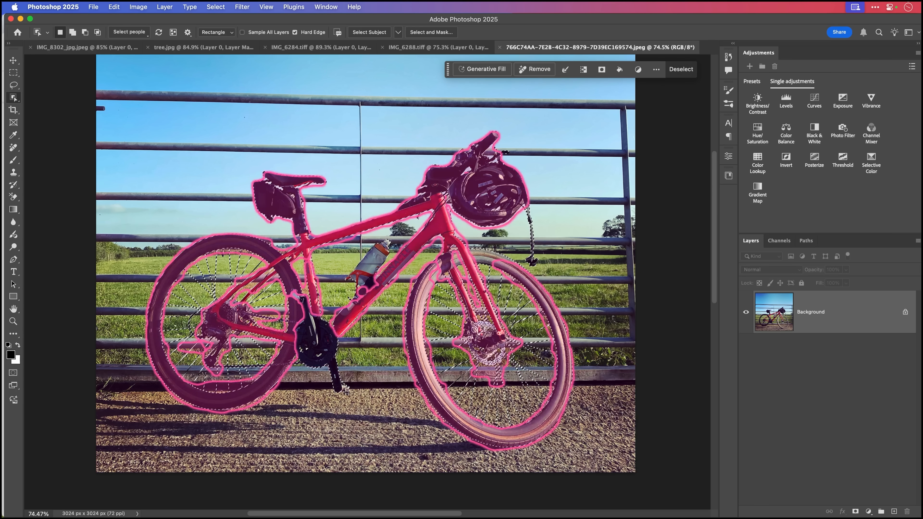
{"action": "left_click", "coordinate": [13, 61]}
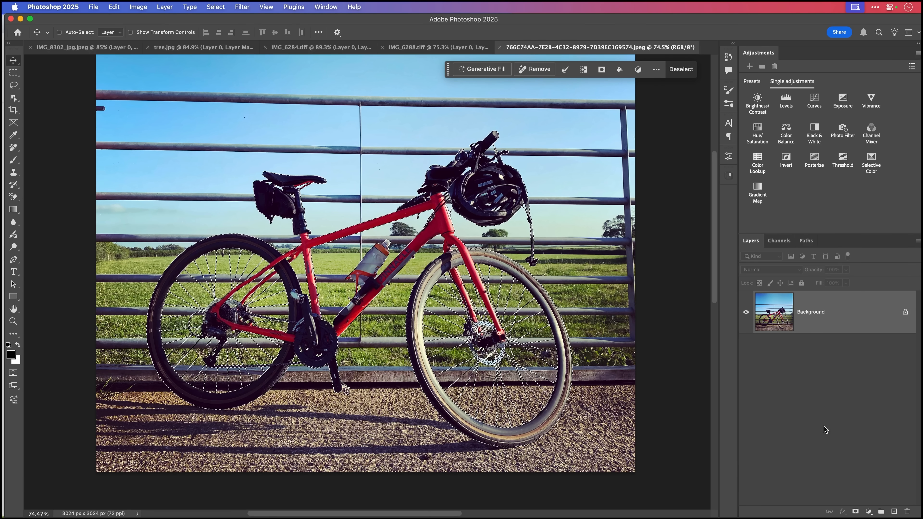
{"action": "left_click", "coordinate": [855, 511]}
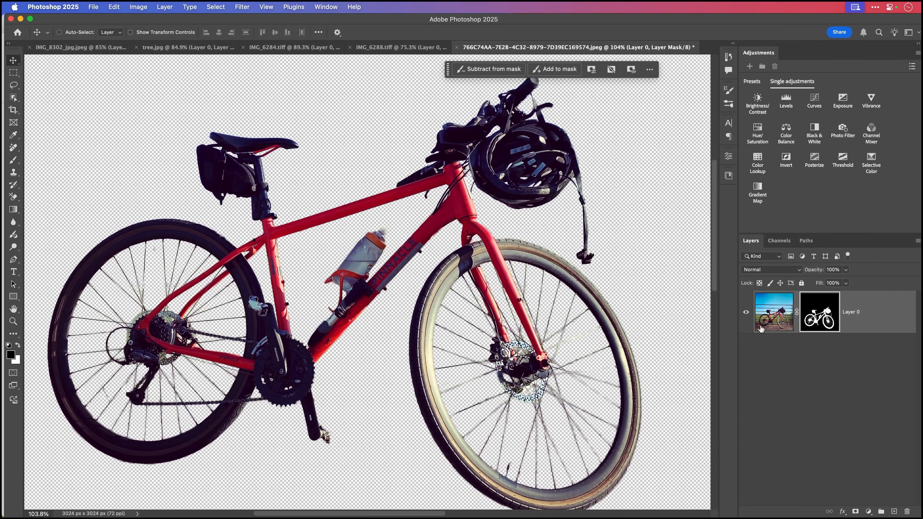
{"action": "left_click", "coordinate": [818, 312]}
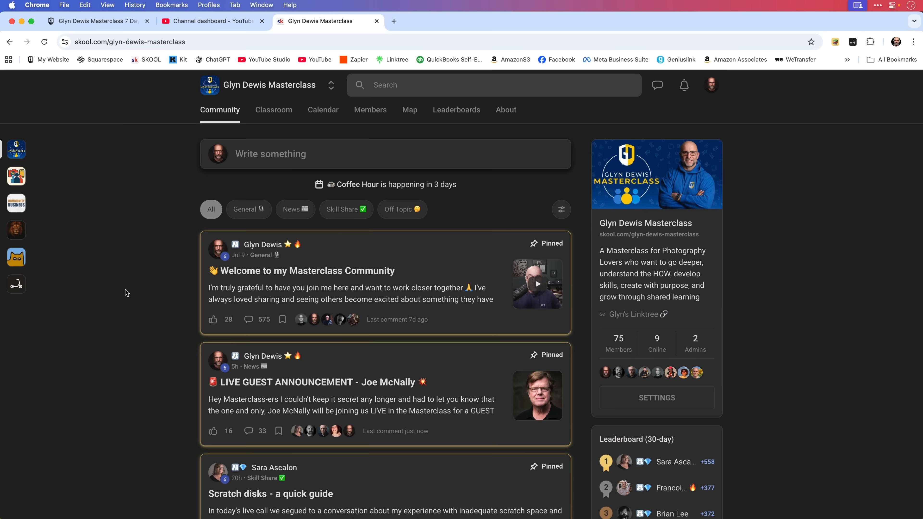
Scroll the community feed, view the Classroom courses, then the August 2025 event calendar.
{"action": "scroll", "scroll_direction": "down", "scroll_amount": 3}
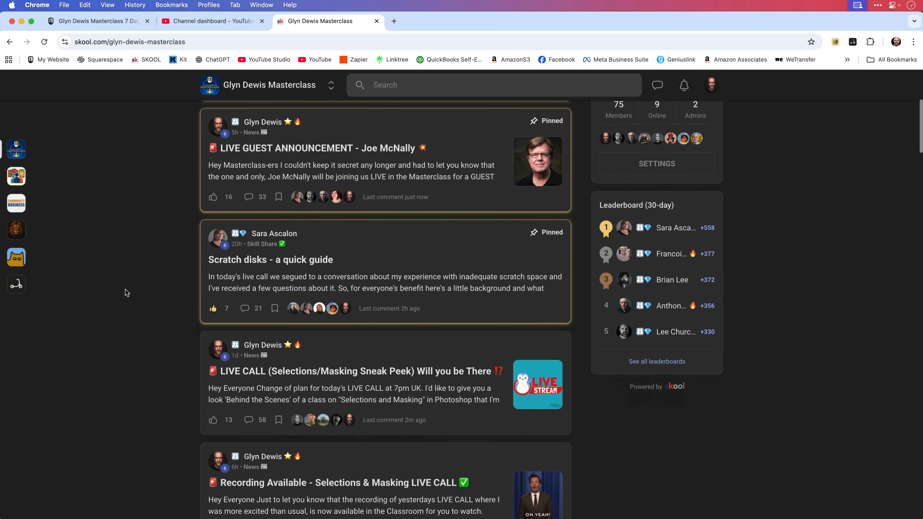
{"action": "scroll", "scroll_direction": "down", "scroll_amount": 3}
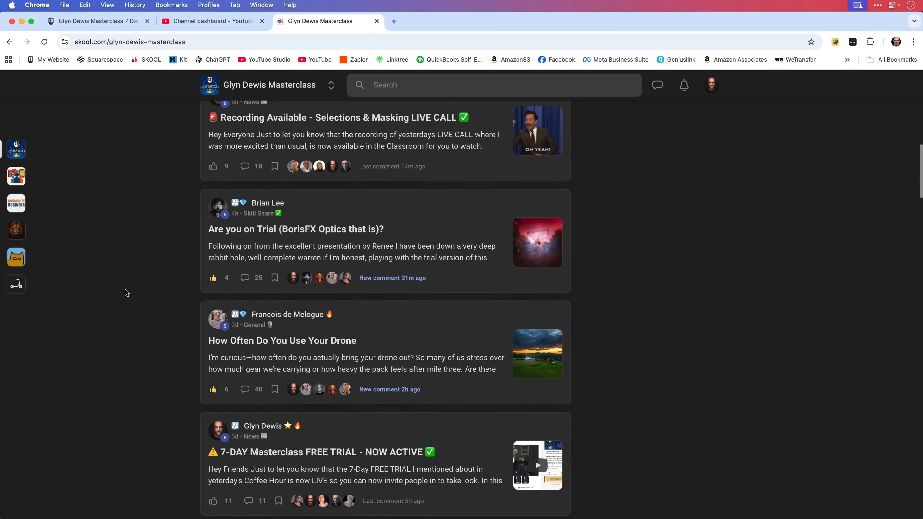
{"action": "scroll", "scroll_direction": "down", "scroll_amount": 3}
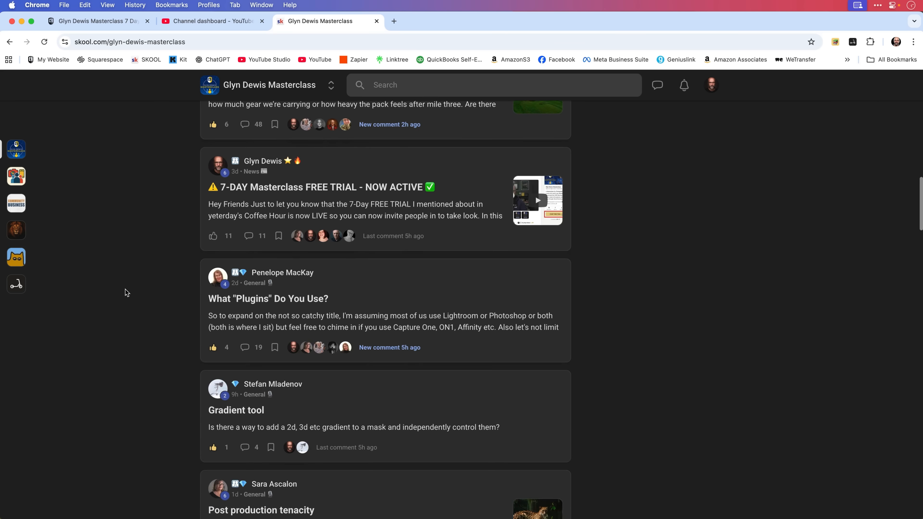
{"action": "left_click", "coordinate": [274, 110]}
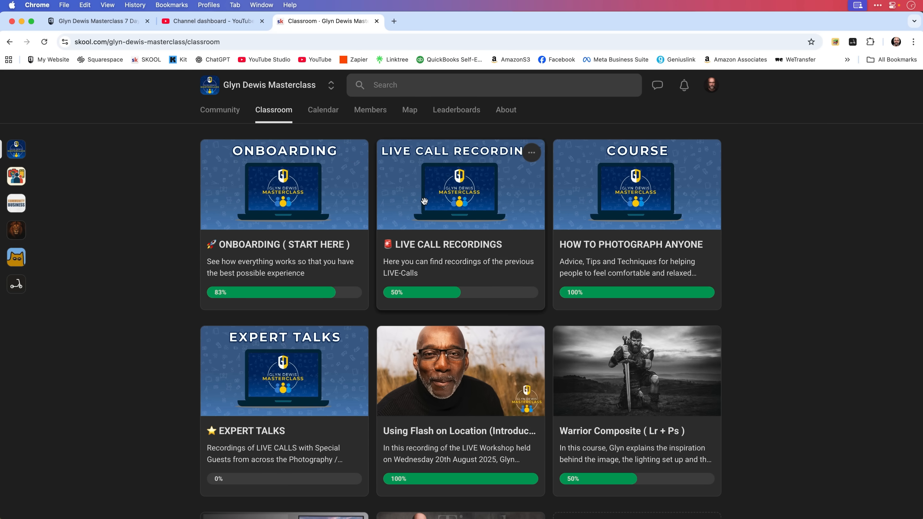
{"action": "left_click", "coordinate": [322, 110]}
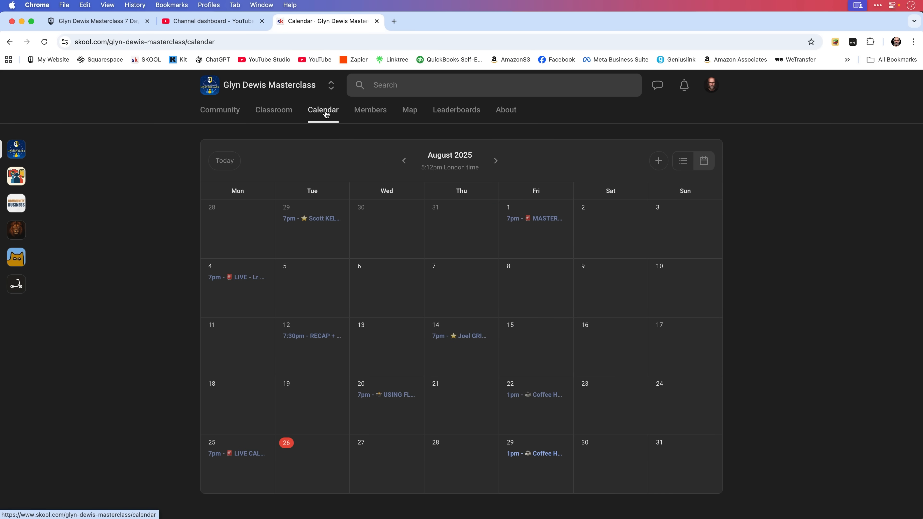